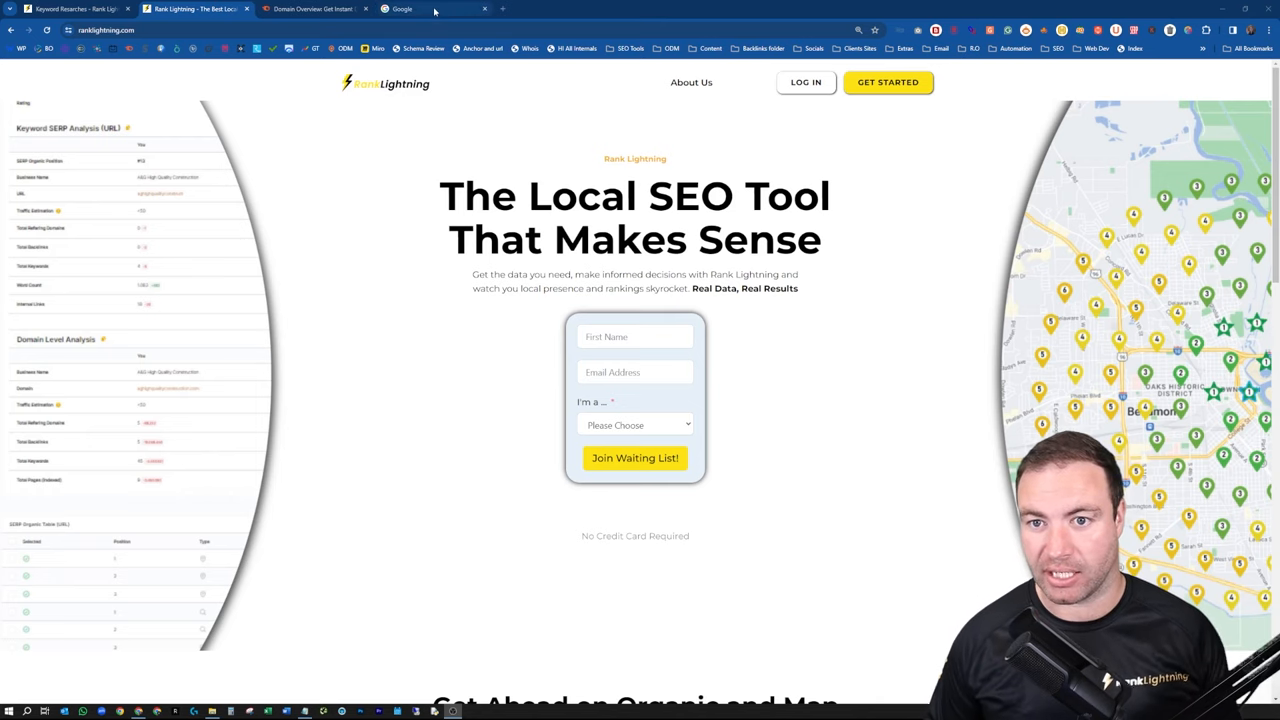
# Search Google for 'how much does a roof replacement cost in austin' and locate the Prime Seamless result.
pyautogui.click(430, 9)
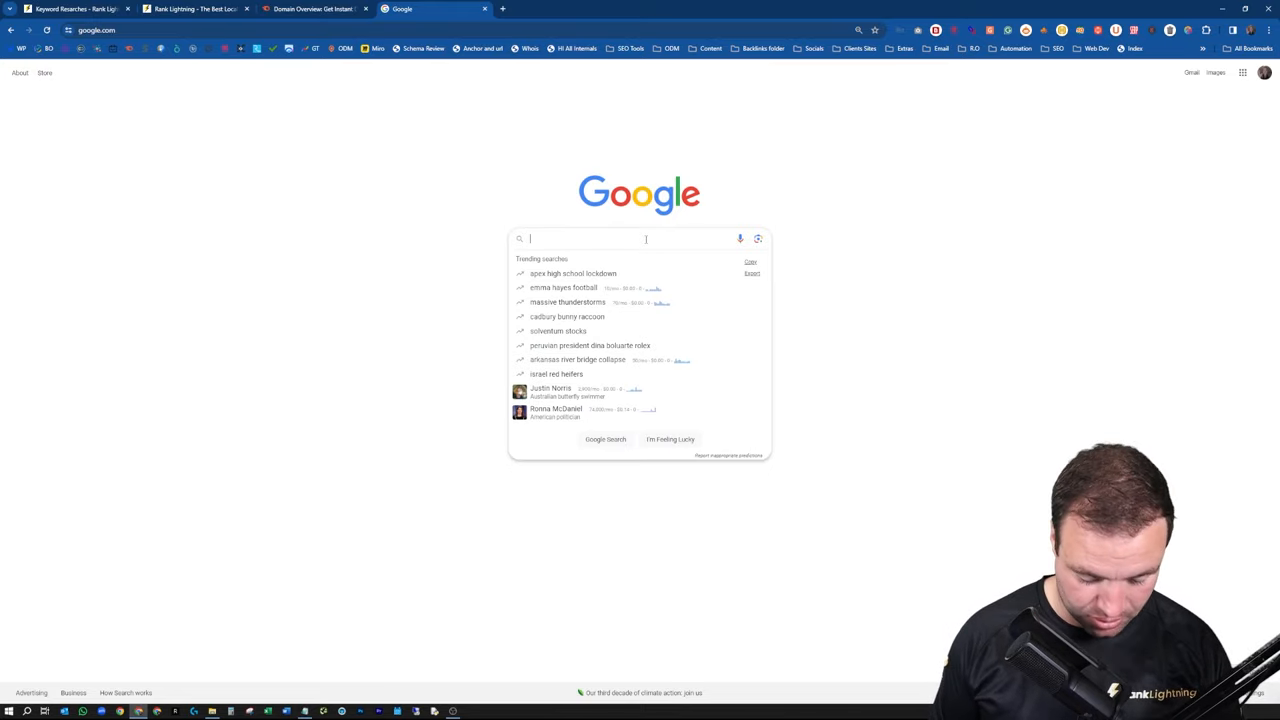
pyautogui.write('how much does a roof replacement cost in austin')
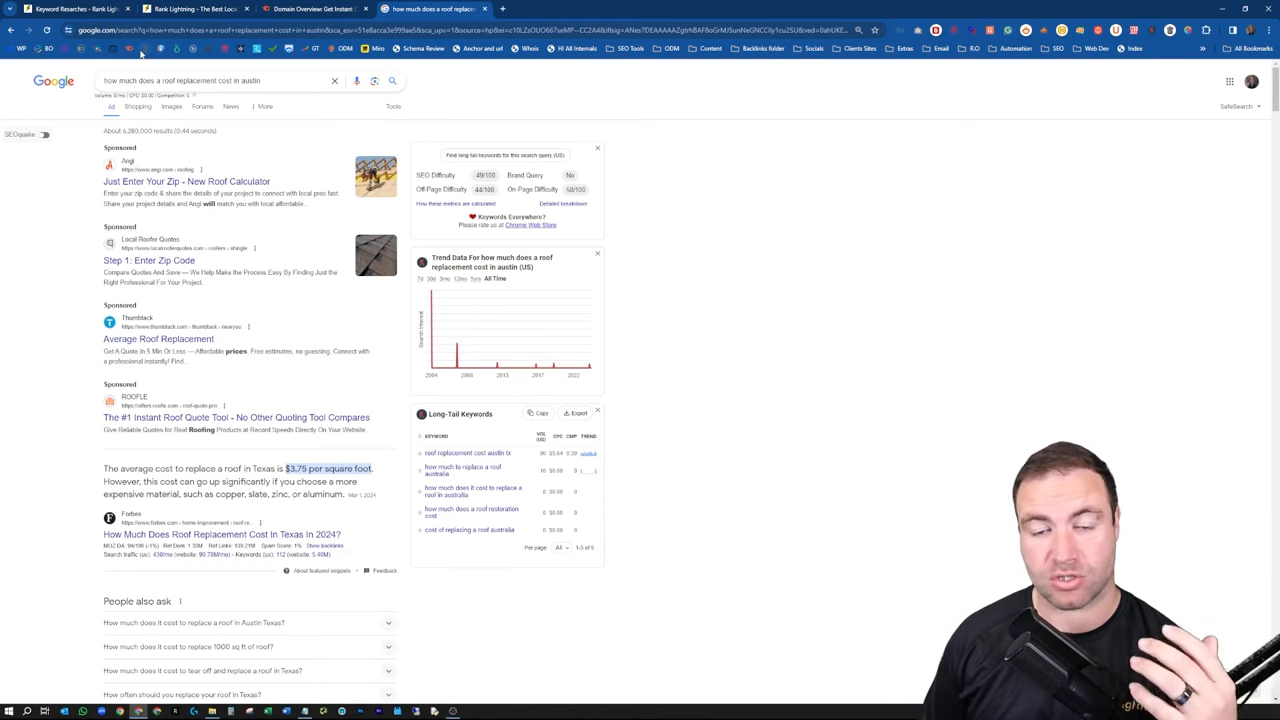
pyautogui.scroll(-3)
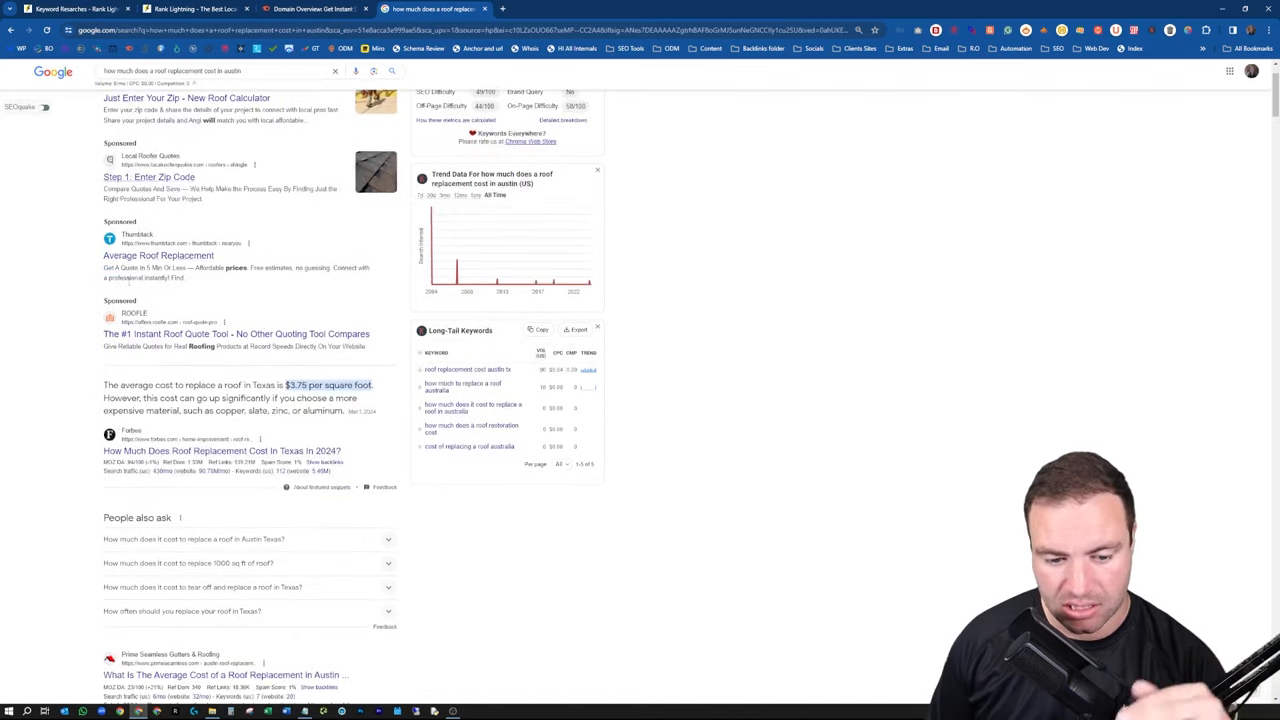
pyautogui.moveTo(222, 451)
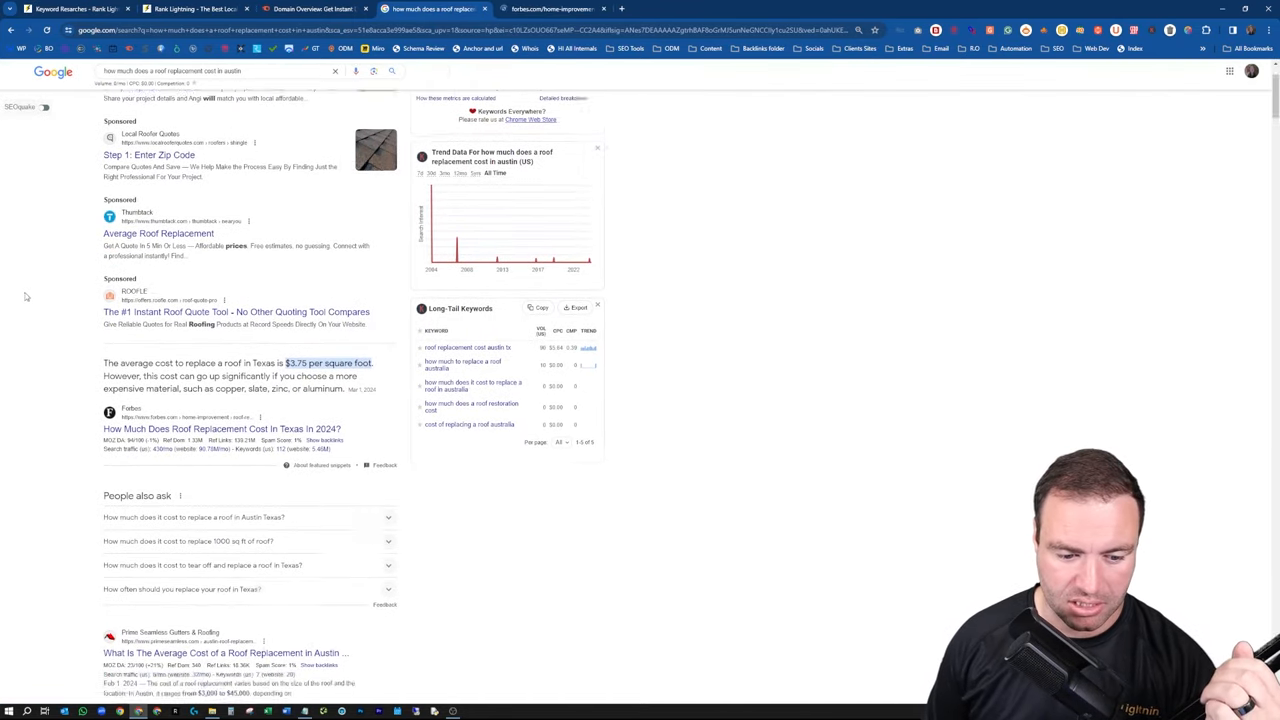
pyautogui.rightClick(225, 424)
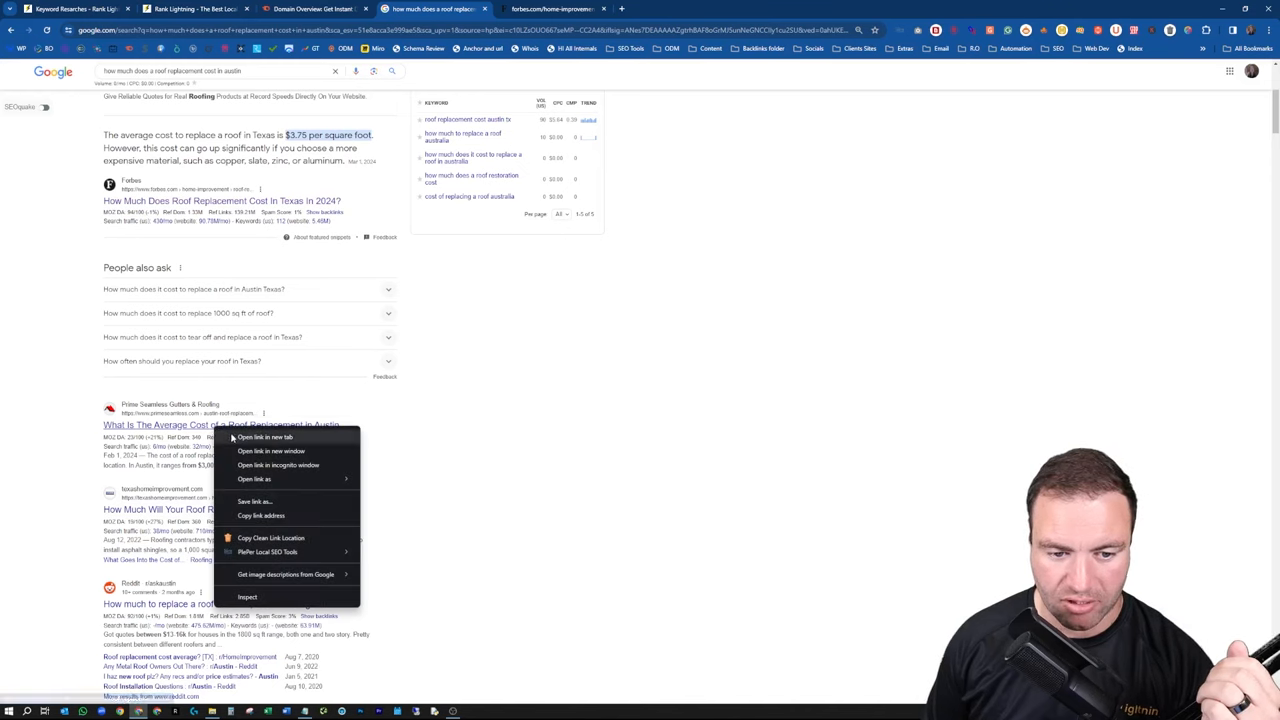
# Open the Prime Seamless Austin roof replacement cost article in a new tab.
pyautogui.click(266, 437)
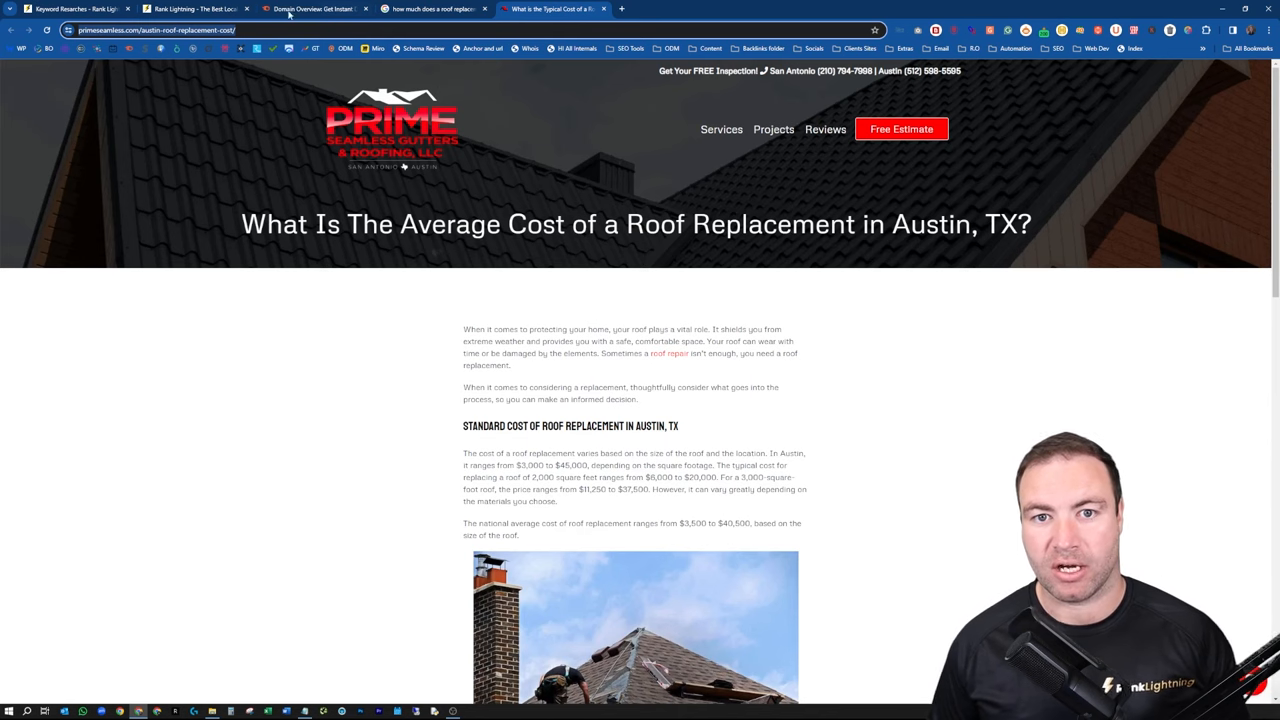
# Run the Semrush Domain Overview for the Prime Seamless article URL and review its organic traffic.
pyautogui.click(312, 9)
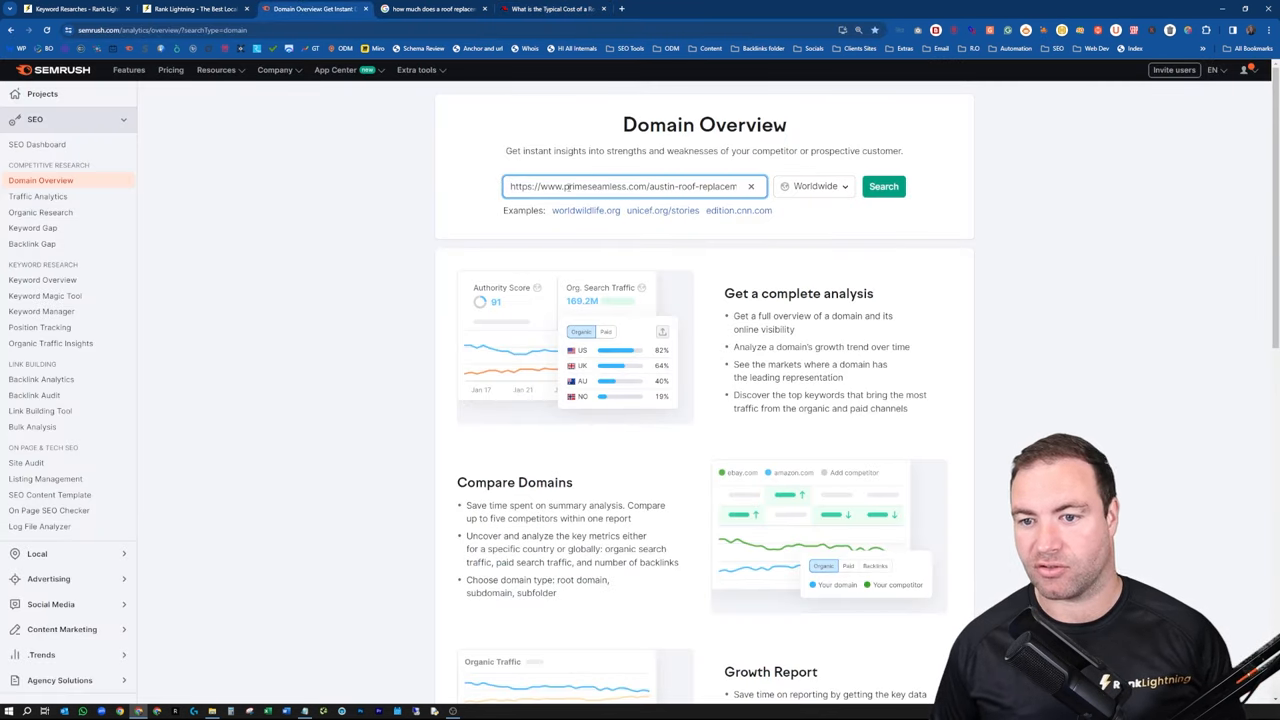
pyautogui.click(883, 187)
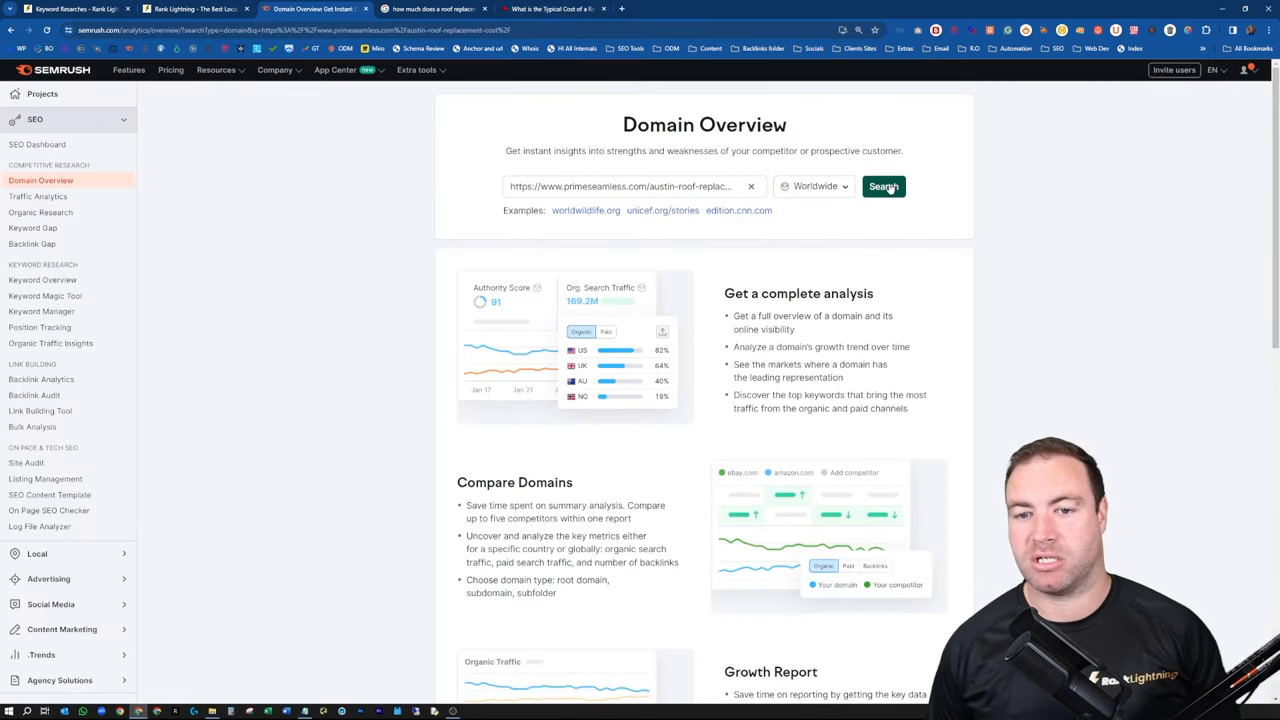
pyautogui.click(882, 186)
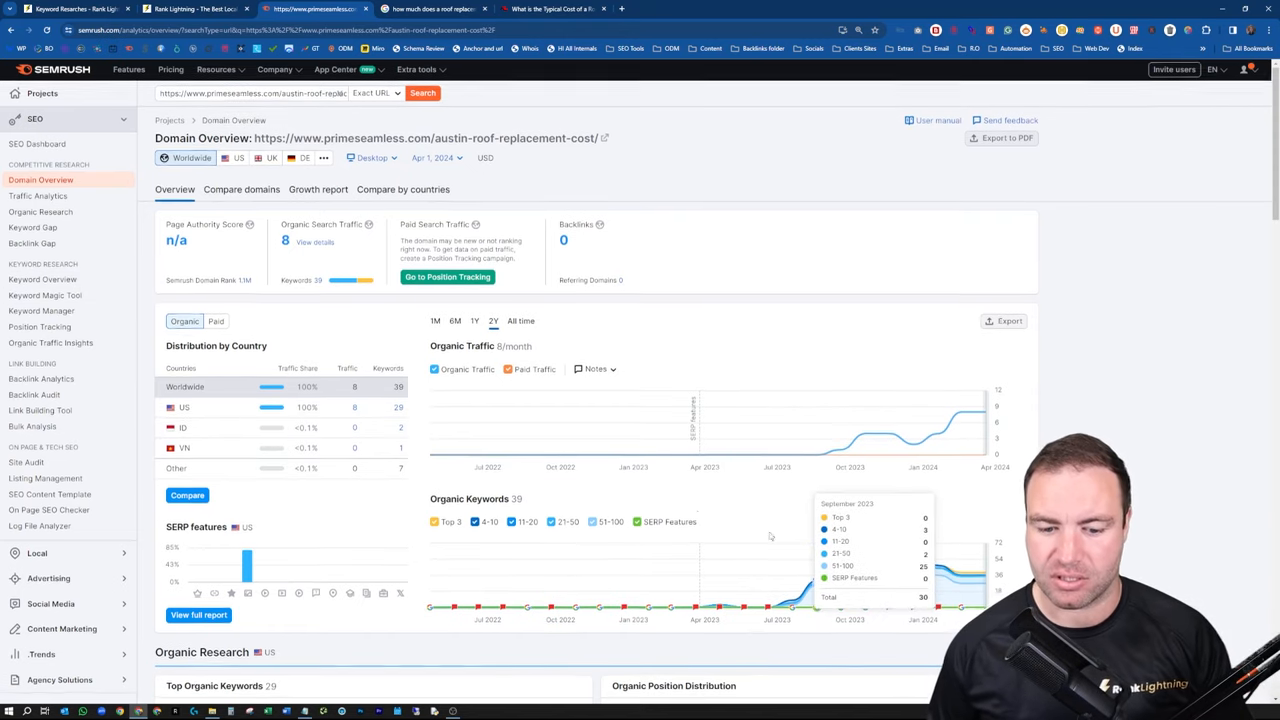
pyautogui.scroll(-3)
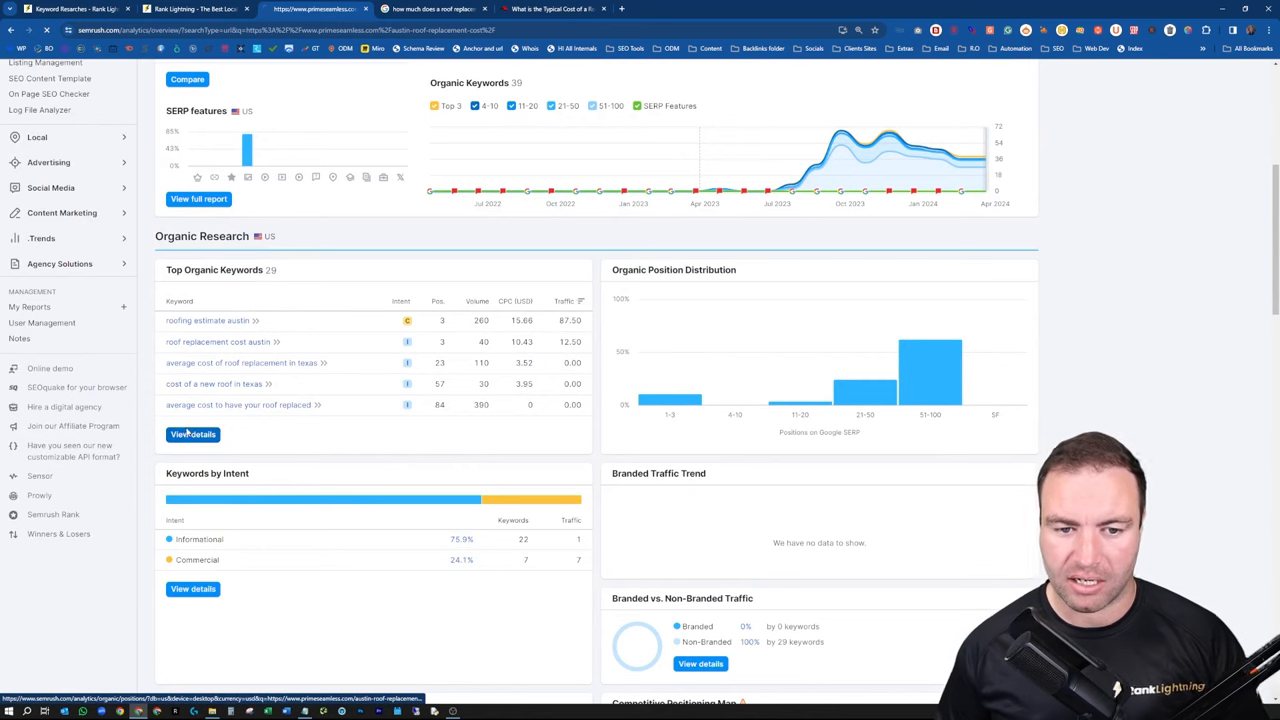
# View the full Organic Research positions list of the page's 29 ranking keywords.
pyautogui.click(192, 434)
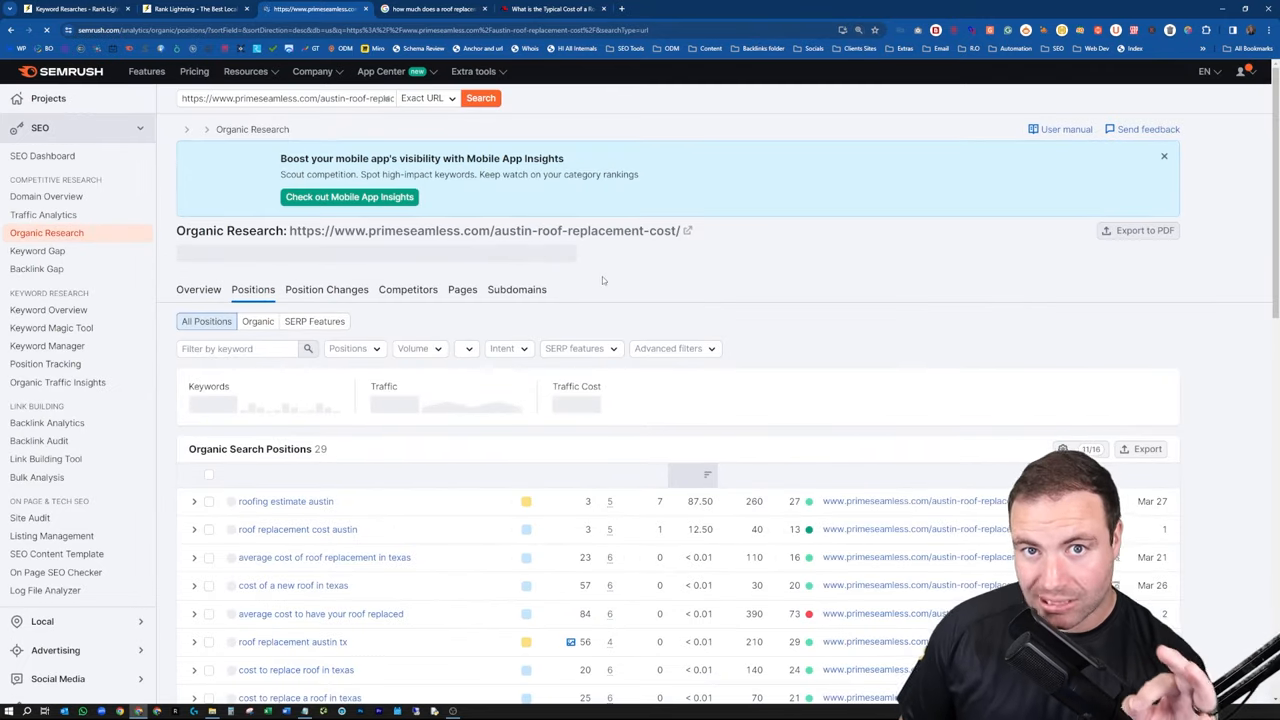
pyautogui.scroll(-3)
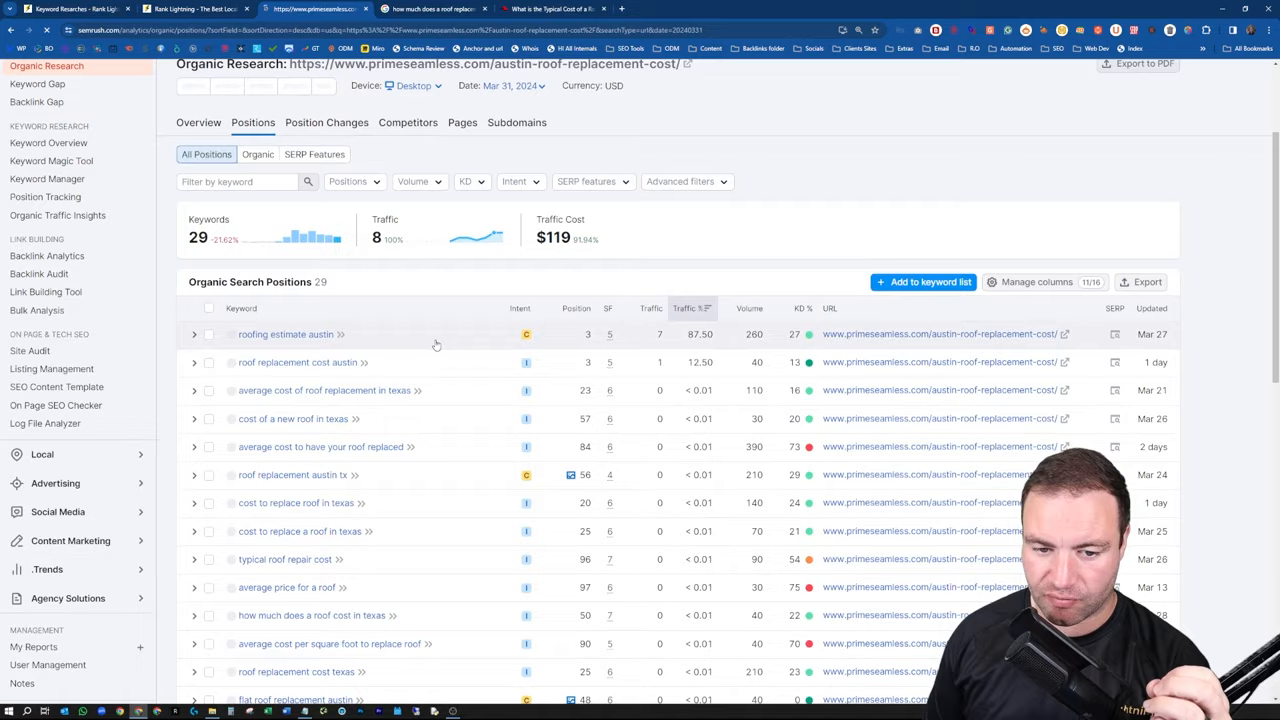
pyautogui.scroll(-3)
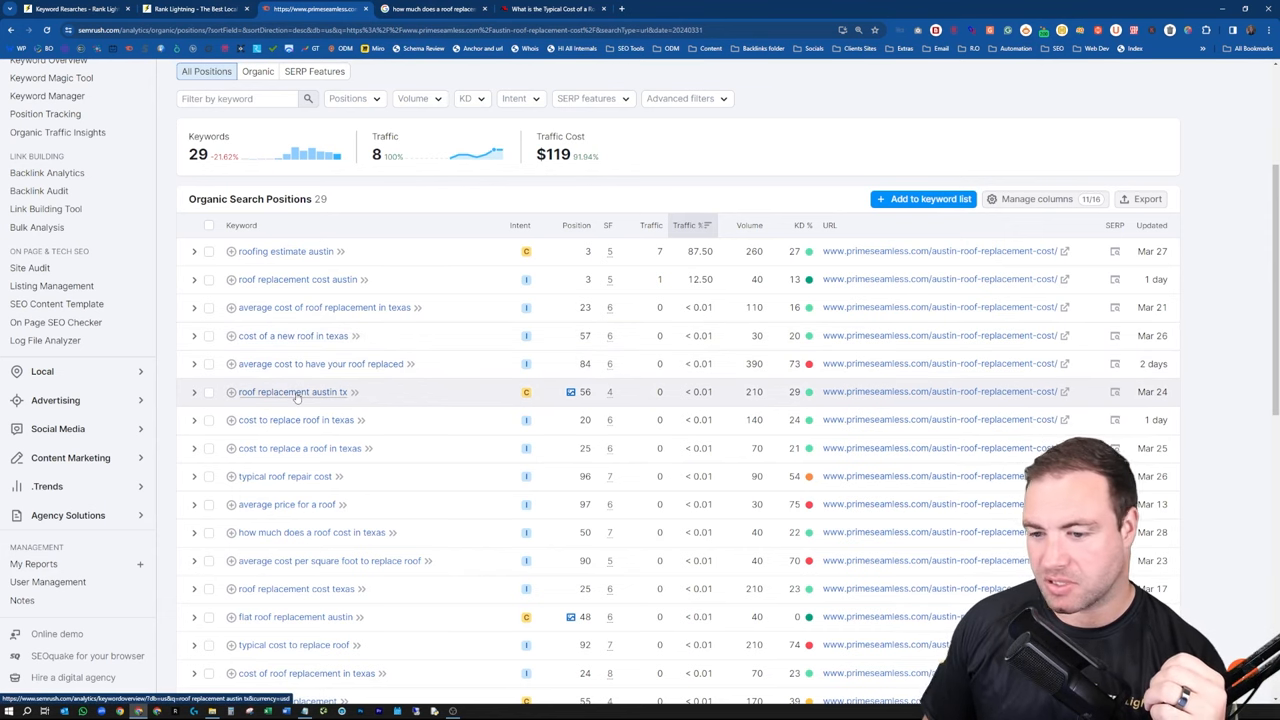
pyautogui.scroll(-3)
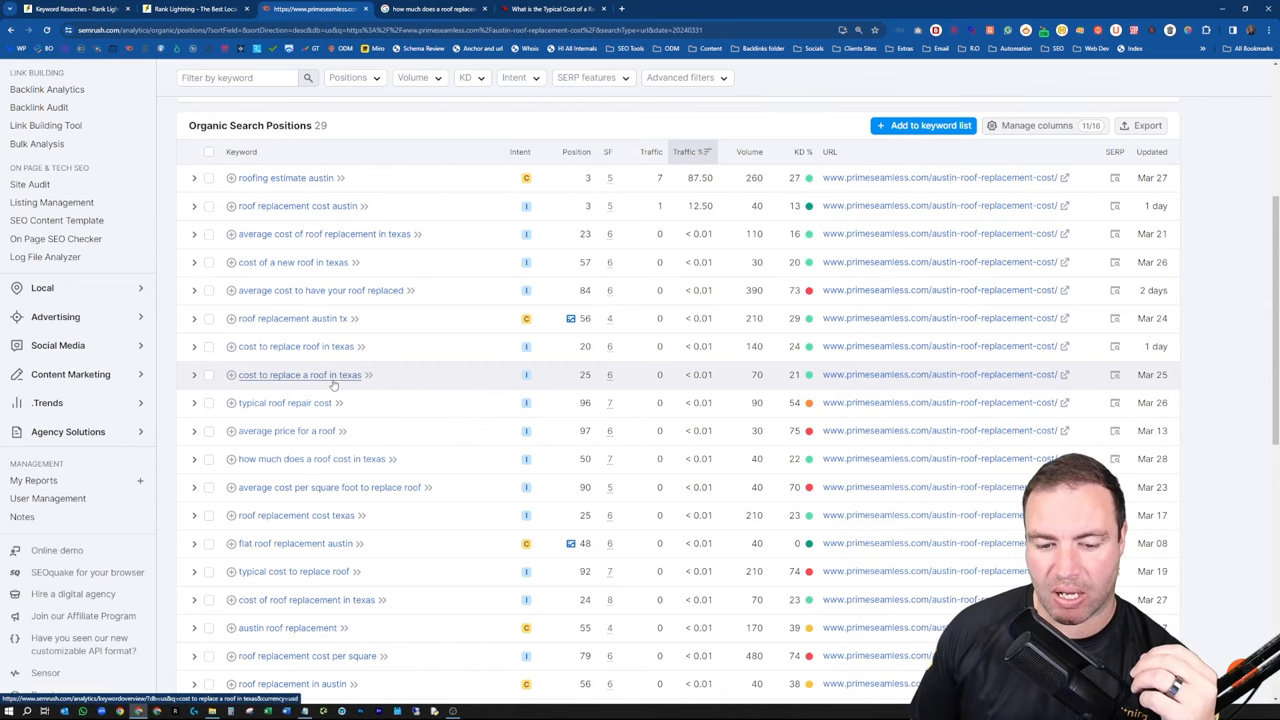
pyautogui.scroll(-3)
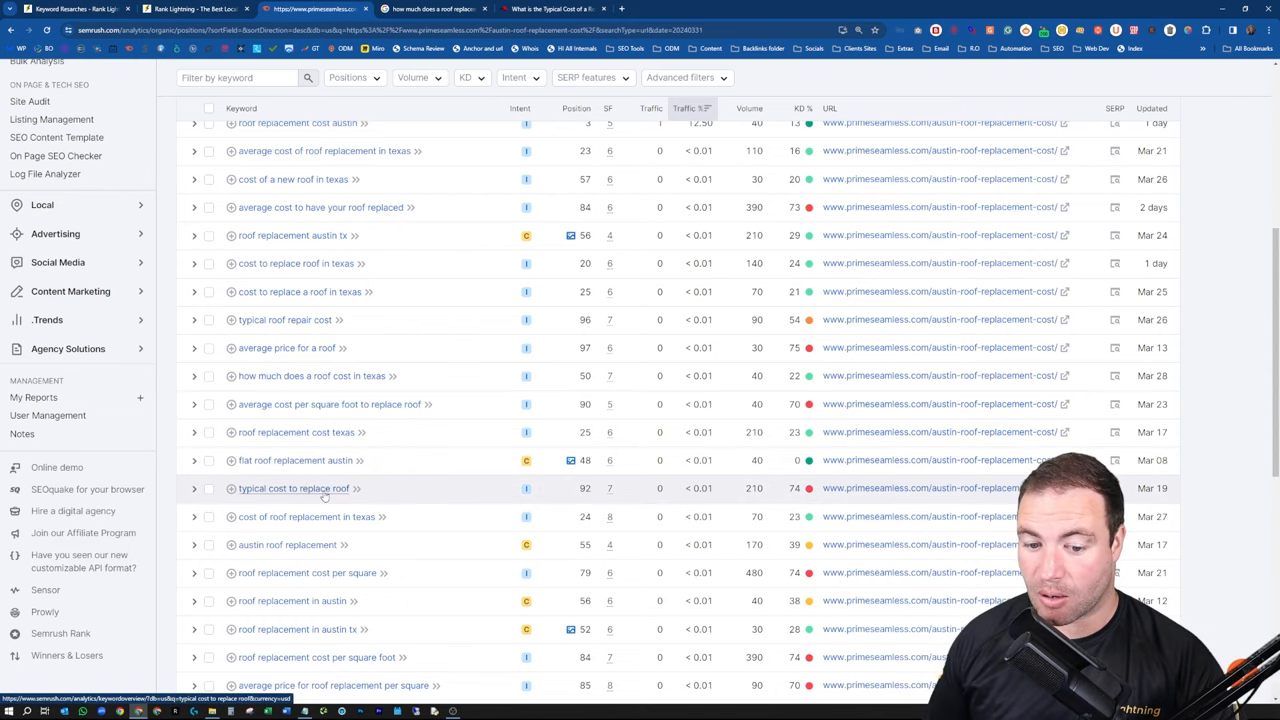
pyautogui.scroll(-3)
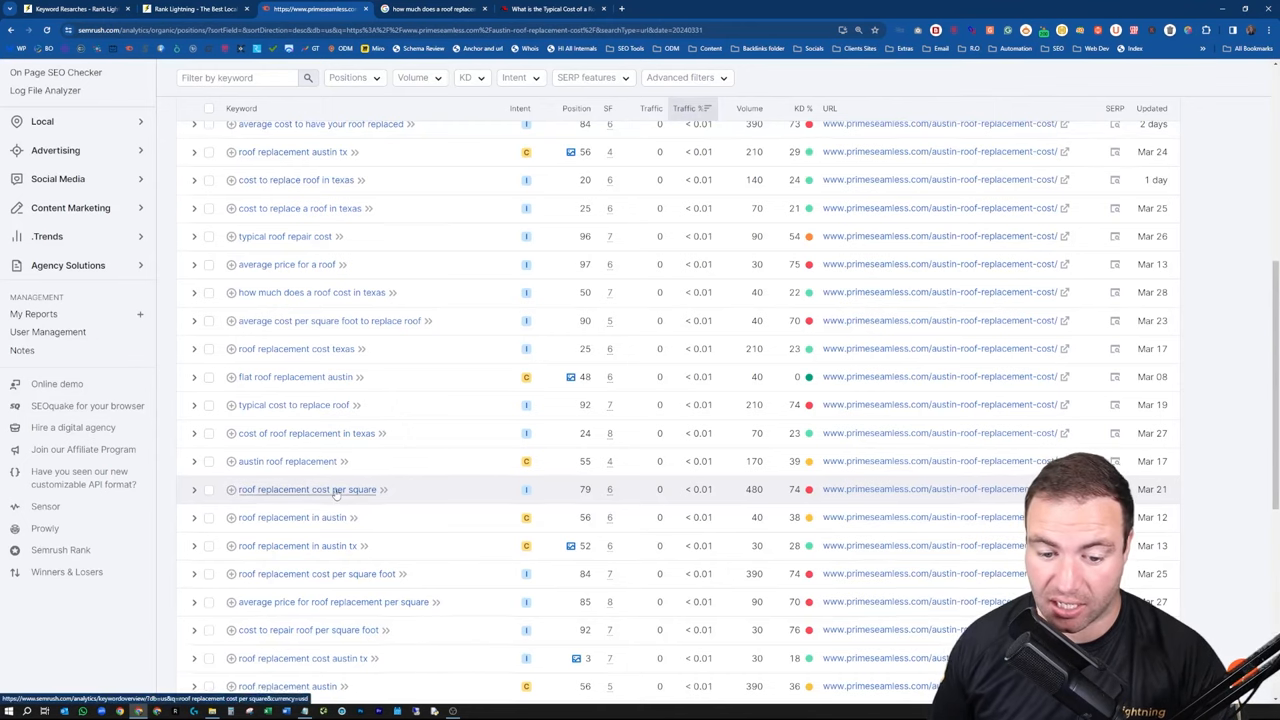
pyautogui.scroll(-3)
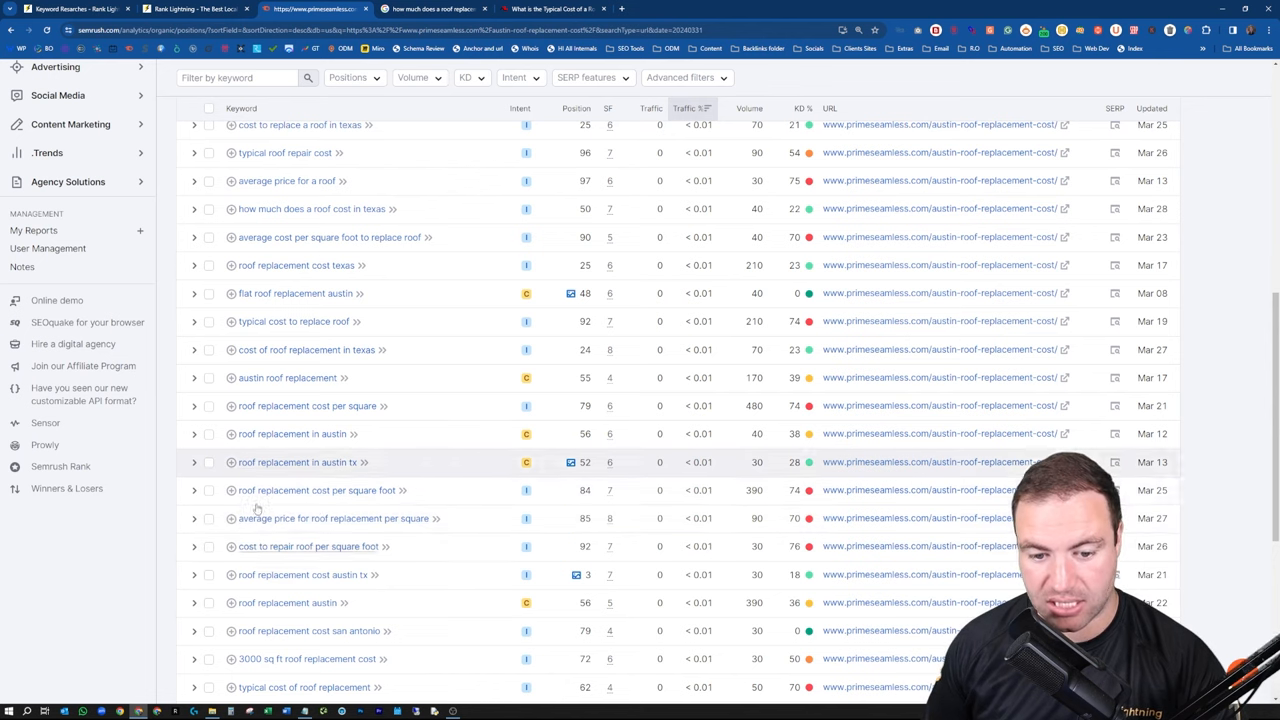
pyautogui.moveTo(219, 470)
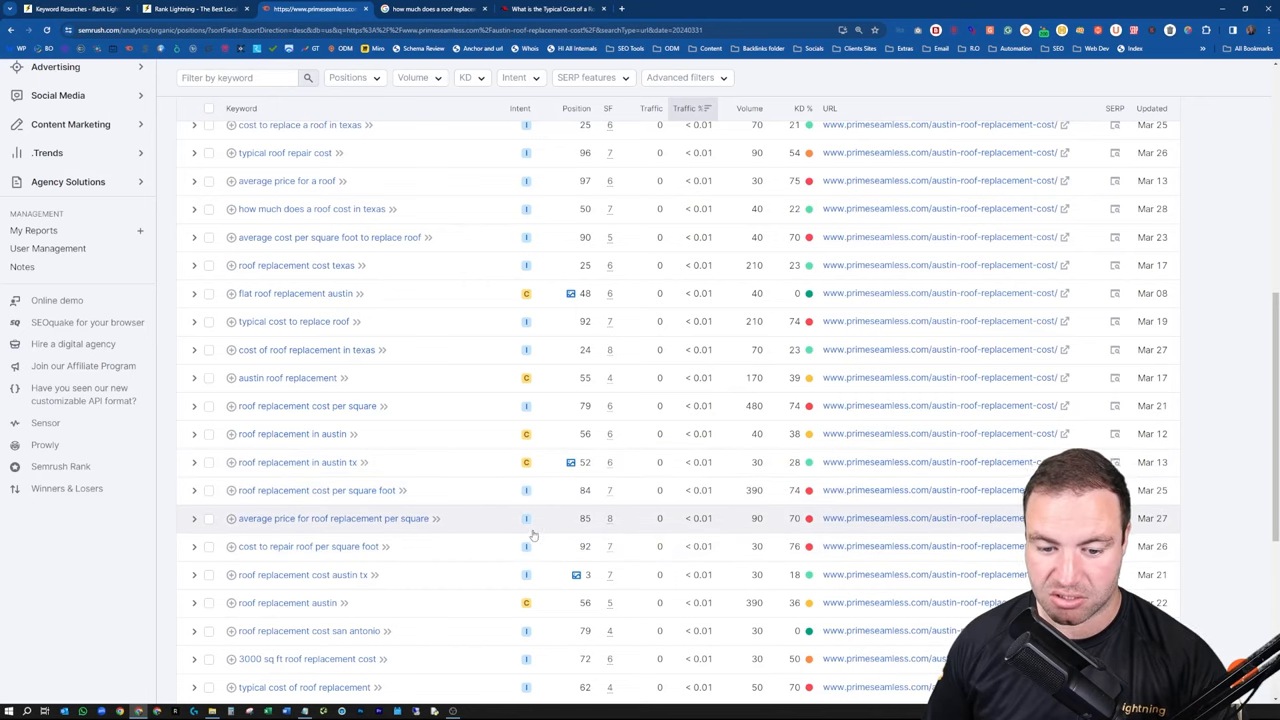
pyautogui.scroll(-3)
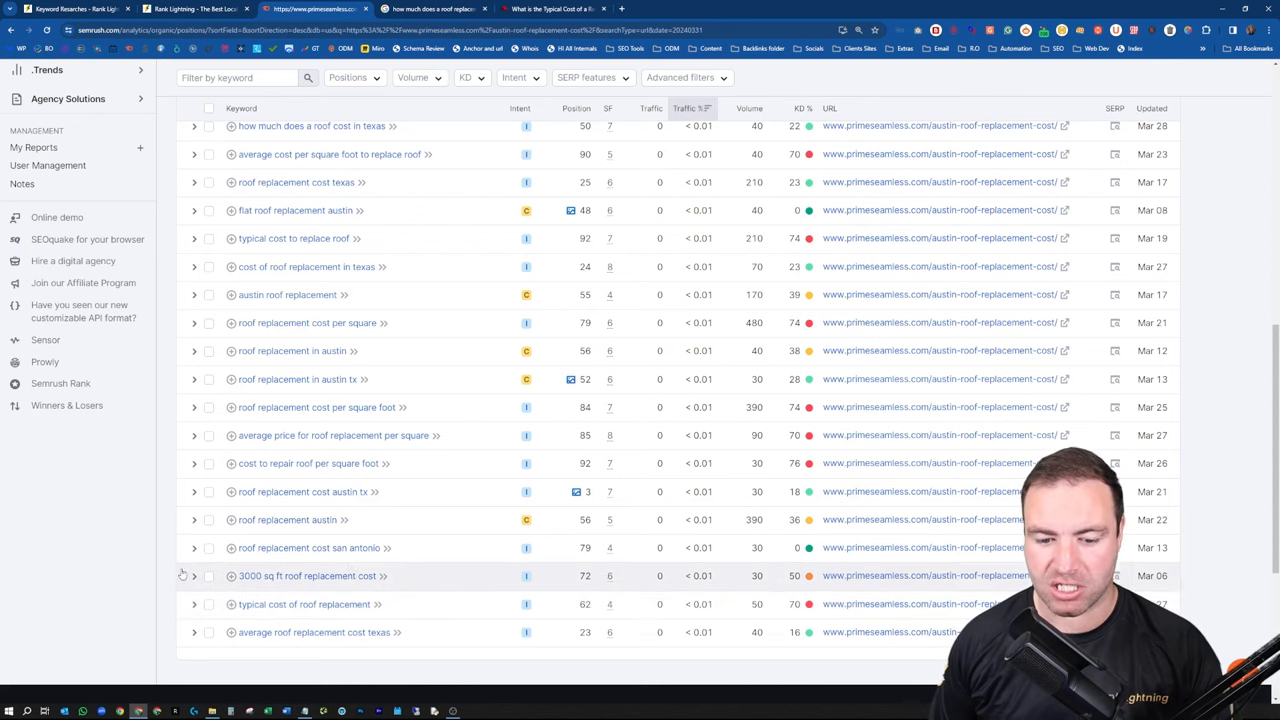
pyautogui.moveTo(305, 604)
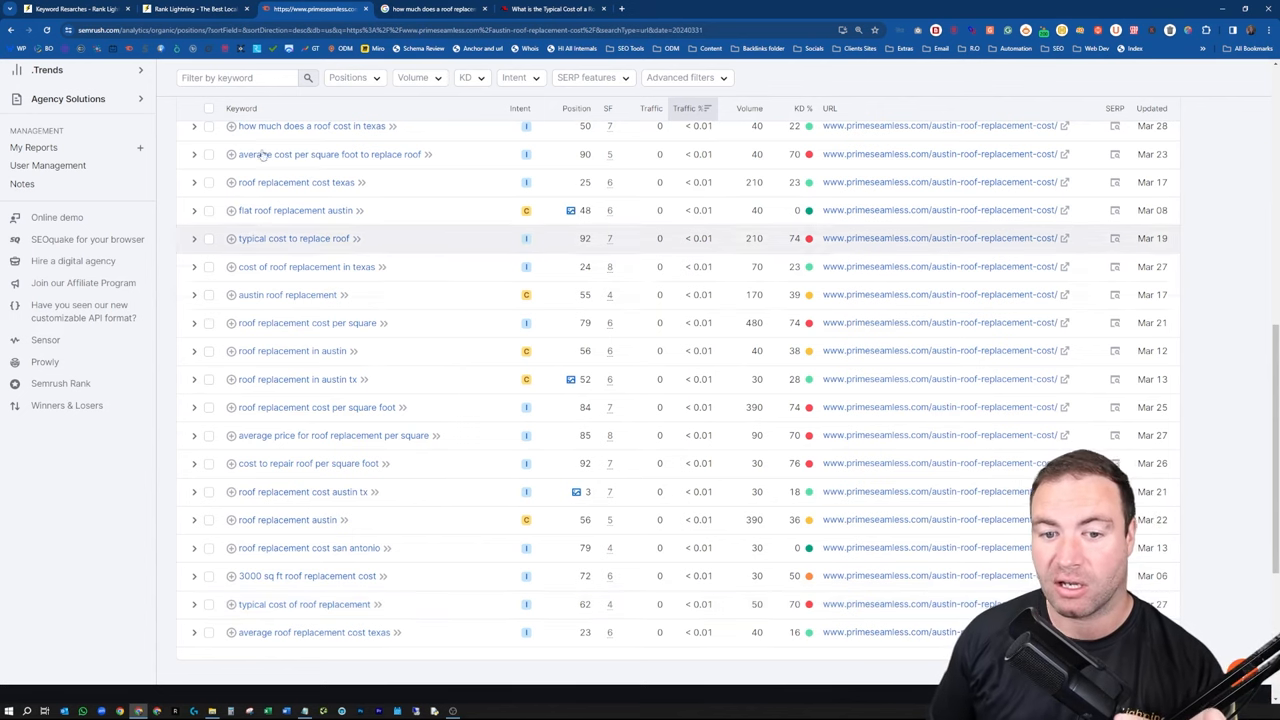
pyautogui.moveTo(306, 575)
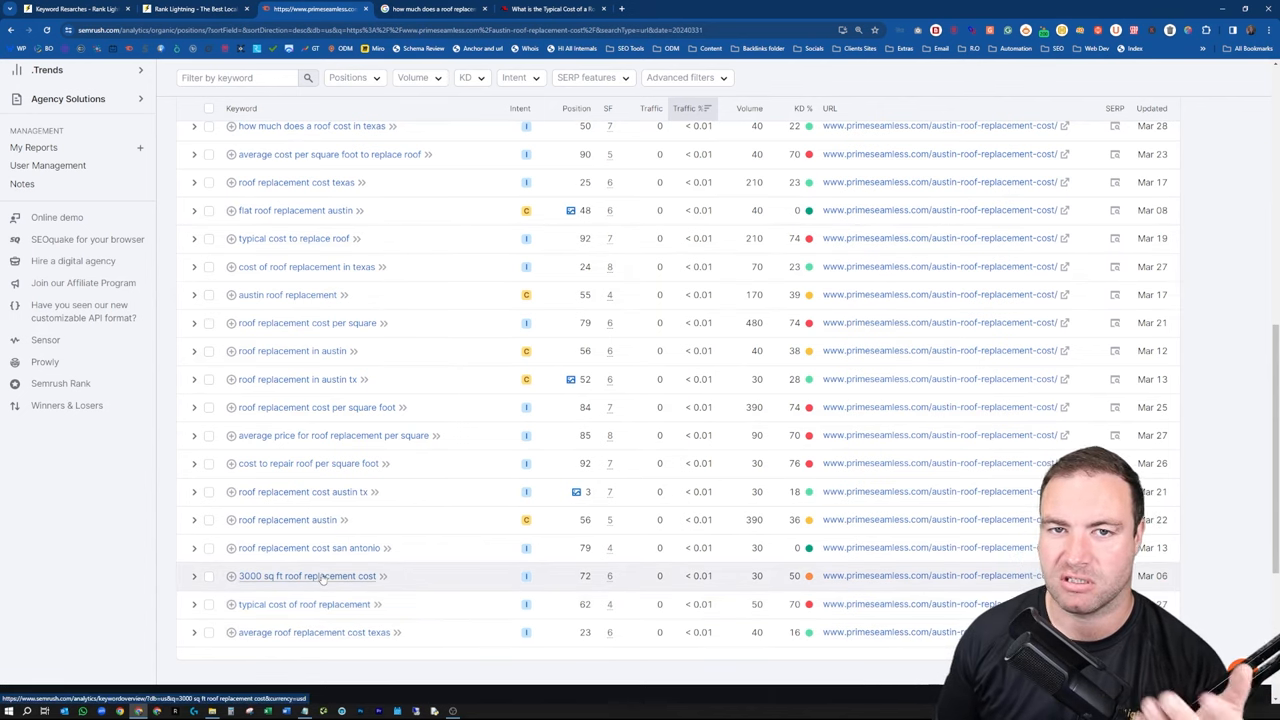
pyautogui.moveTo(346, 182)
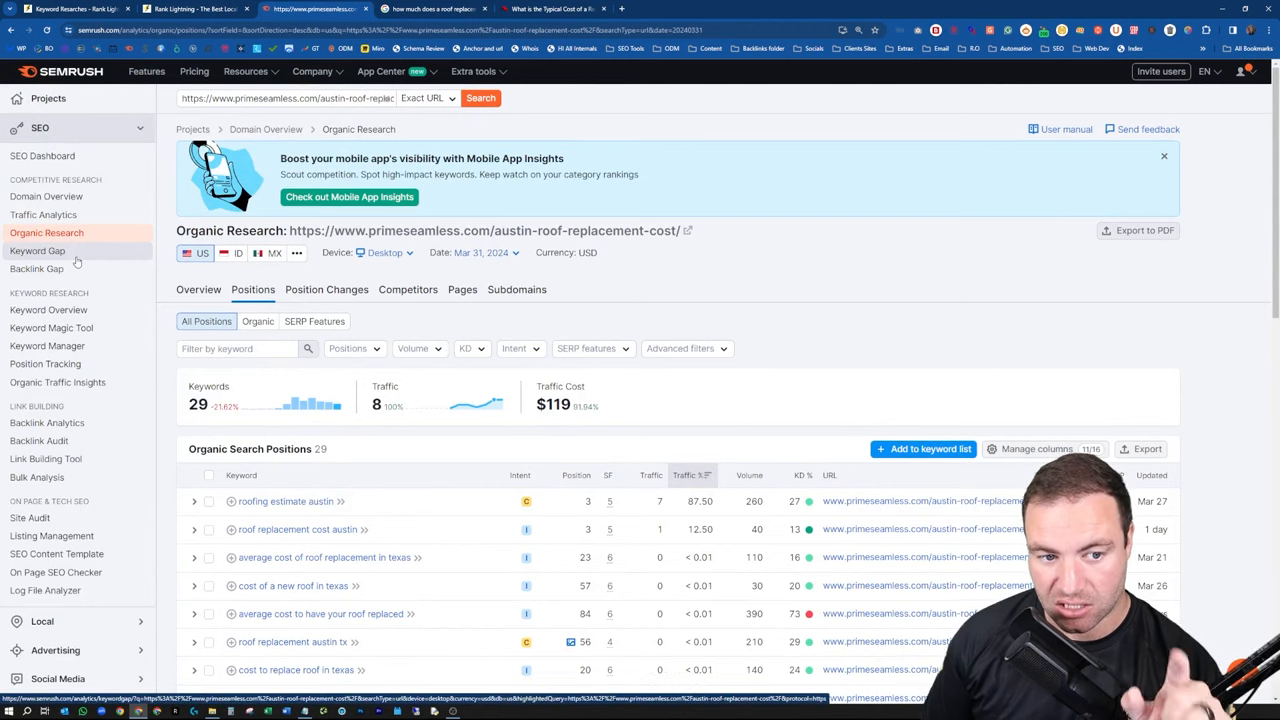
# Start a Keyword Gap comparison for the page and bring up the competitor domain suggestions.
pyautogui.click(37, 251)
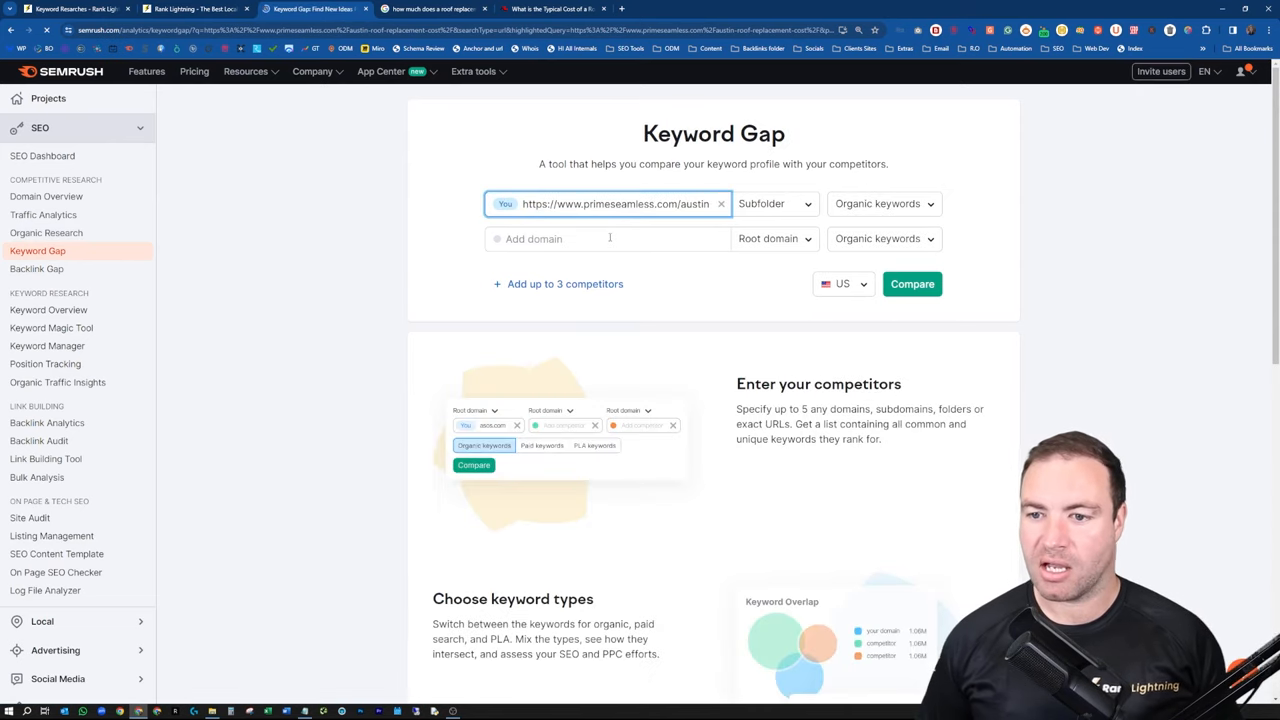
pyautogui.click(608, 238)
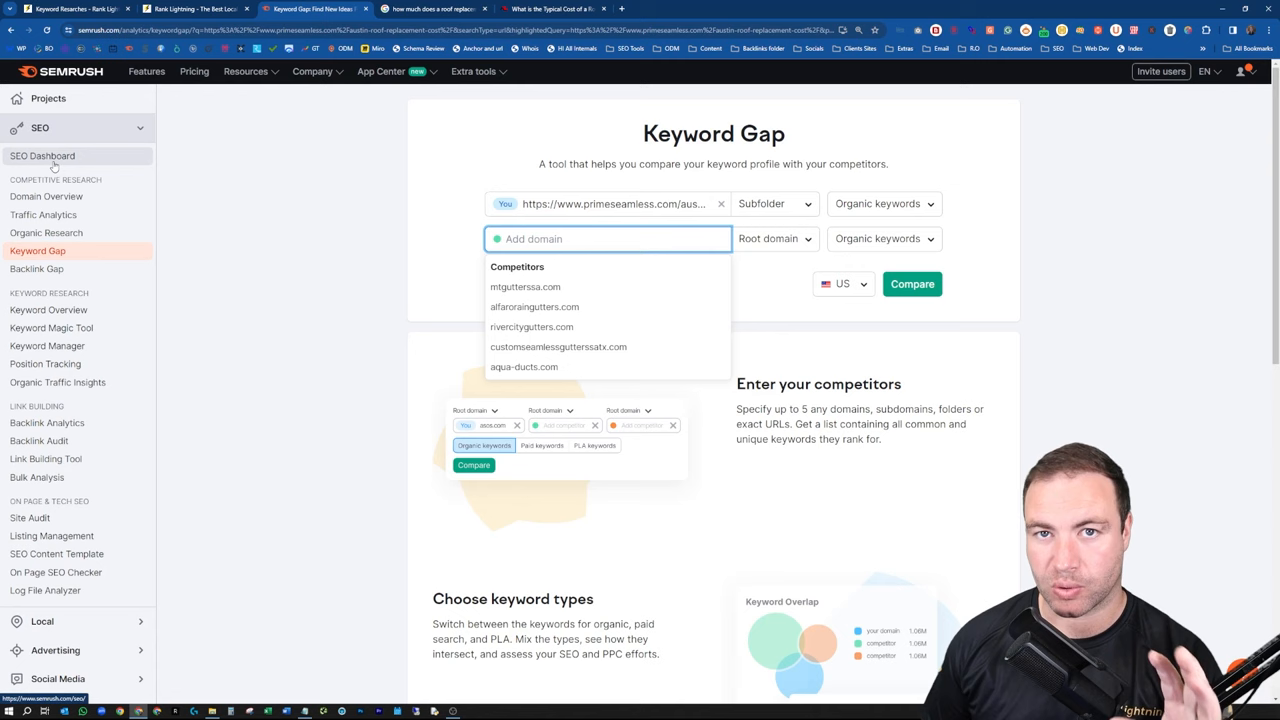
pyautogui.moveTo(336, 426)
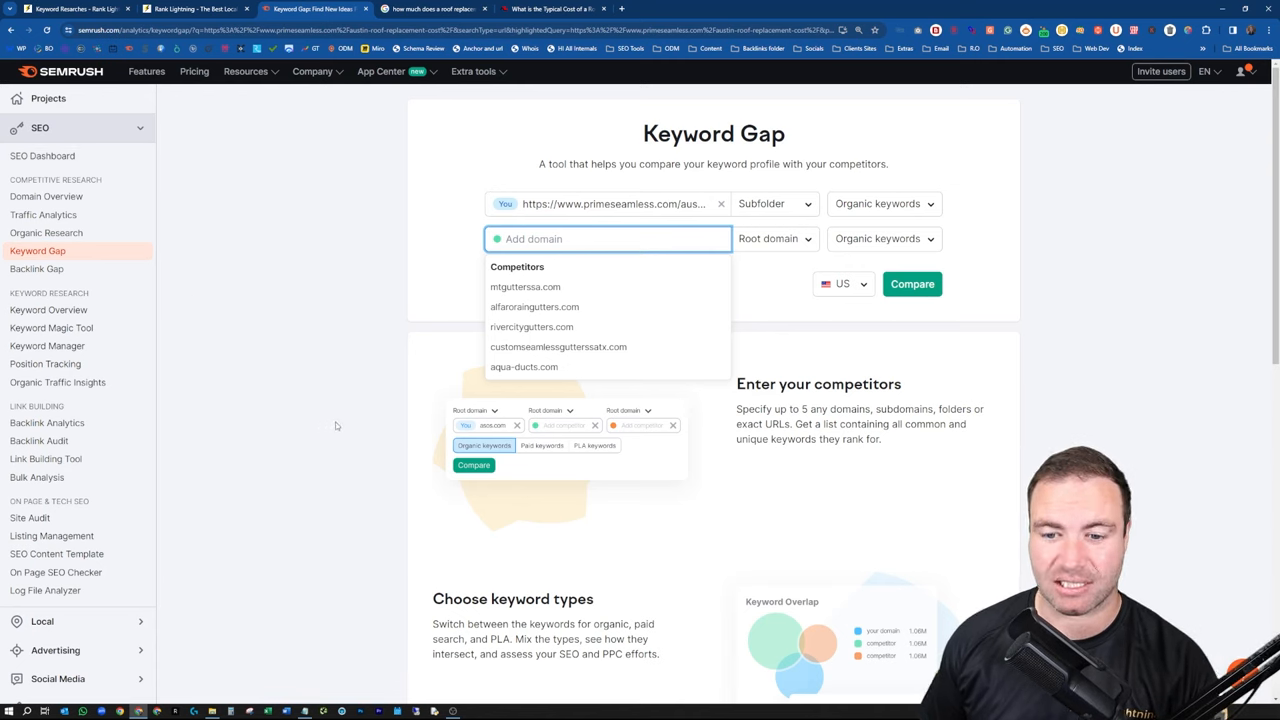
pyautogui.moveTo(368, 383)
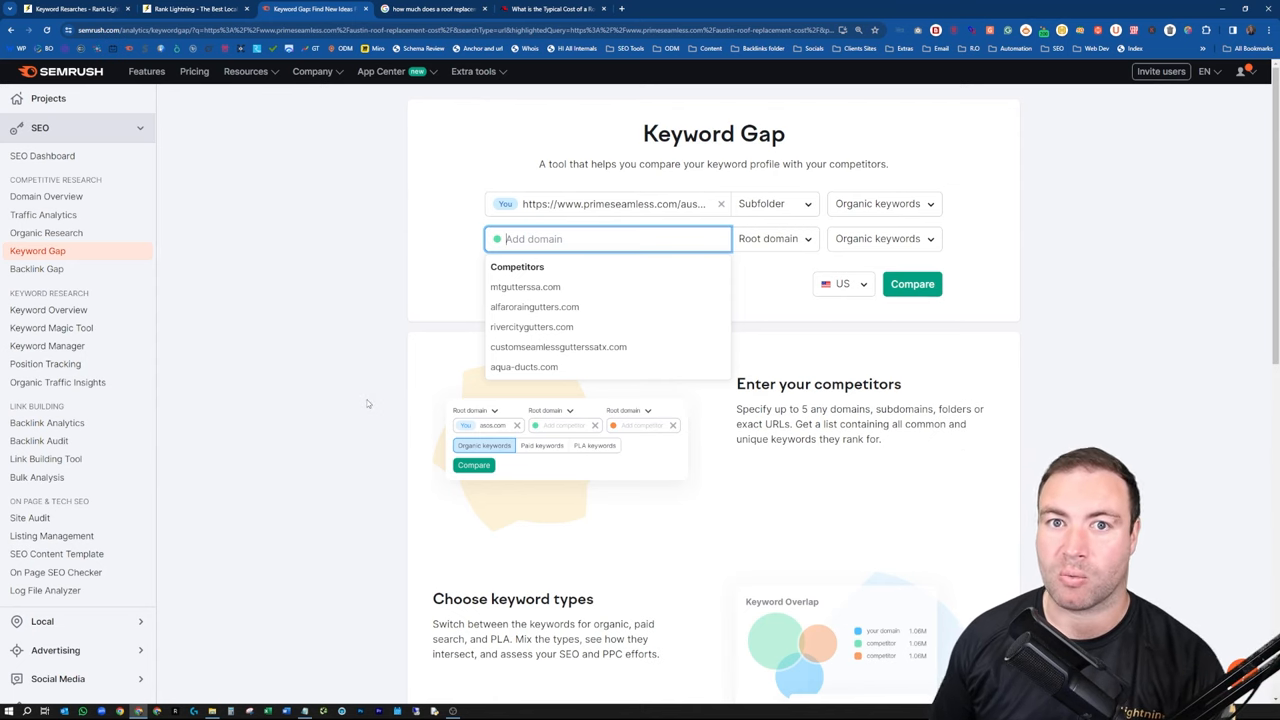
pyautogui.moveTo(381, 585)
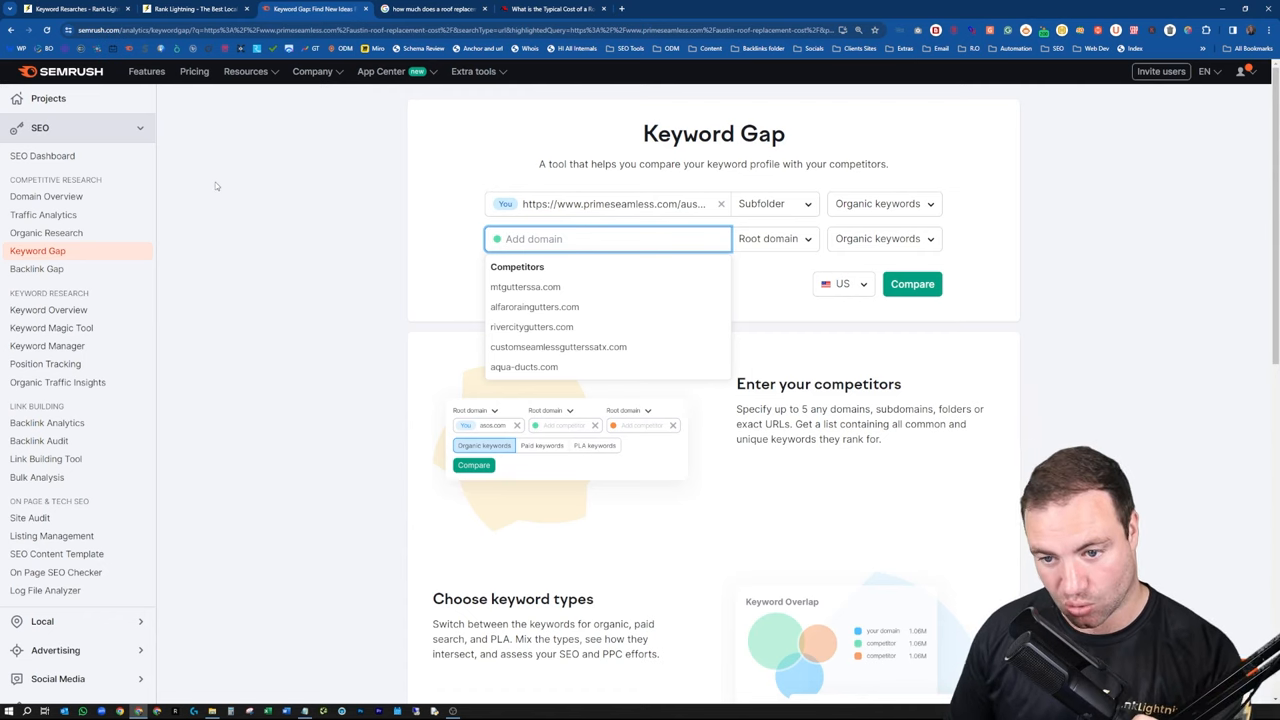
pyautogui.moveTo(237, 207)
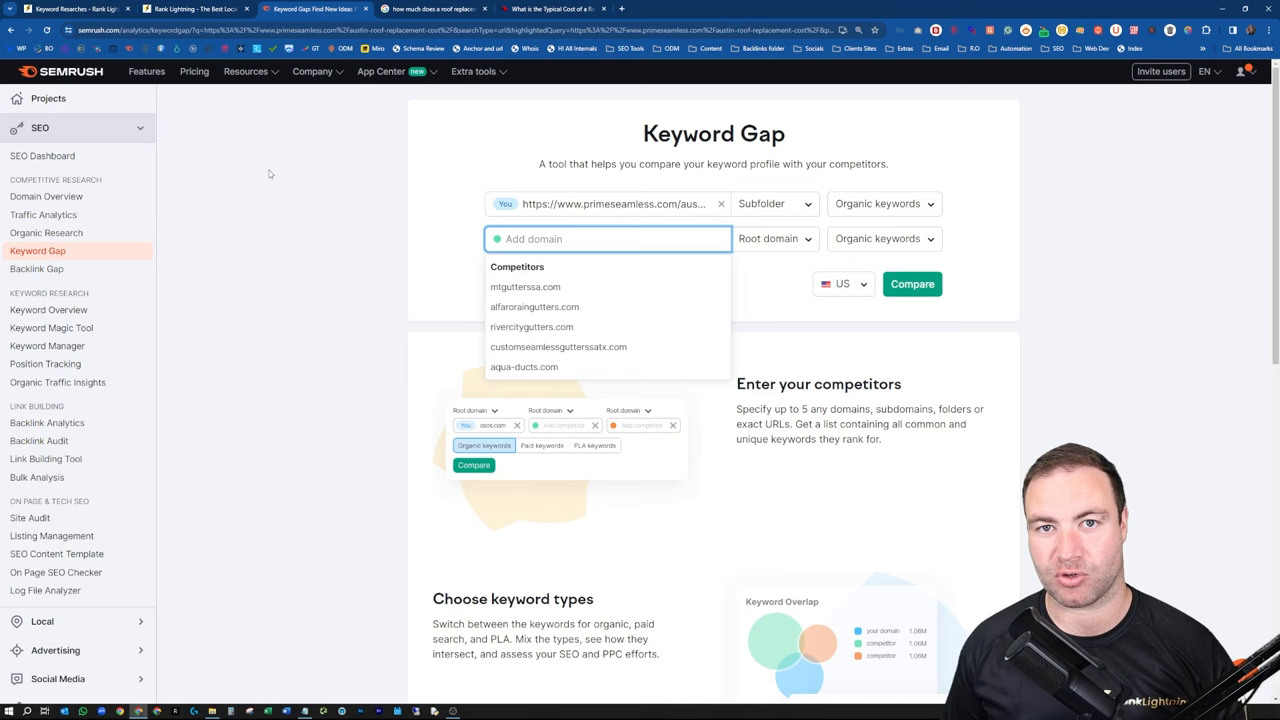
pyautogui.moveTo(400, 226)
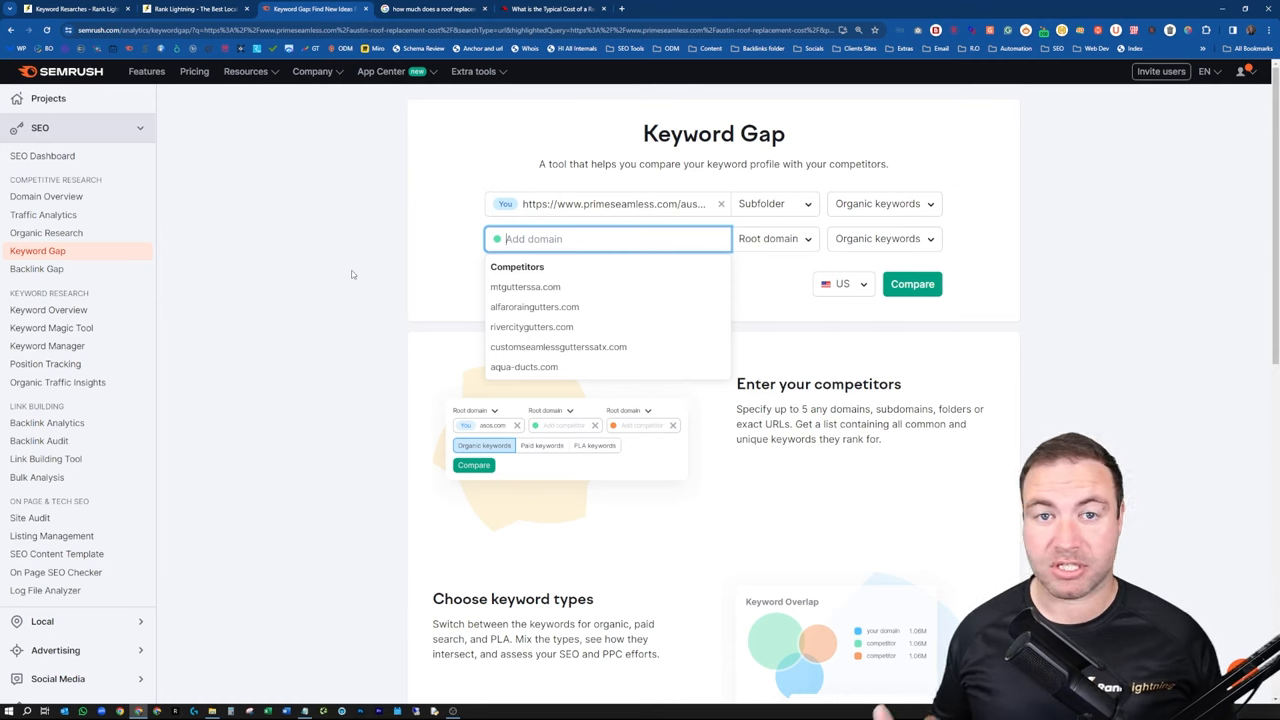
# Show the Search Console Performance report for osbornedm.com broken down by pages.
pyautogui.click(670, 9)
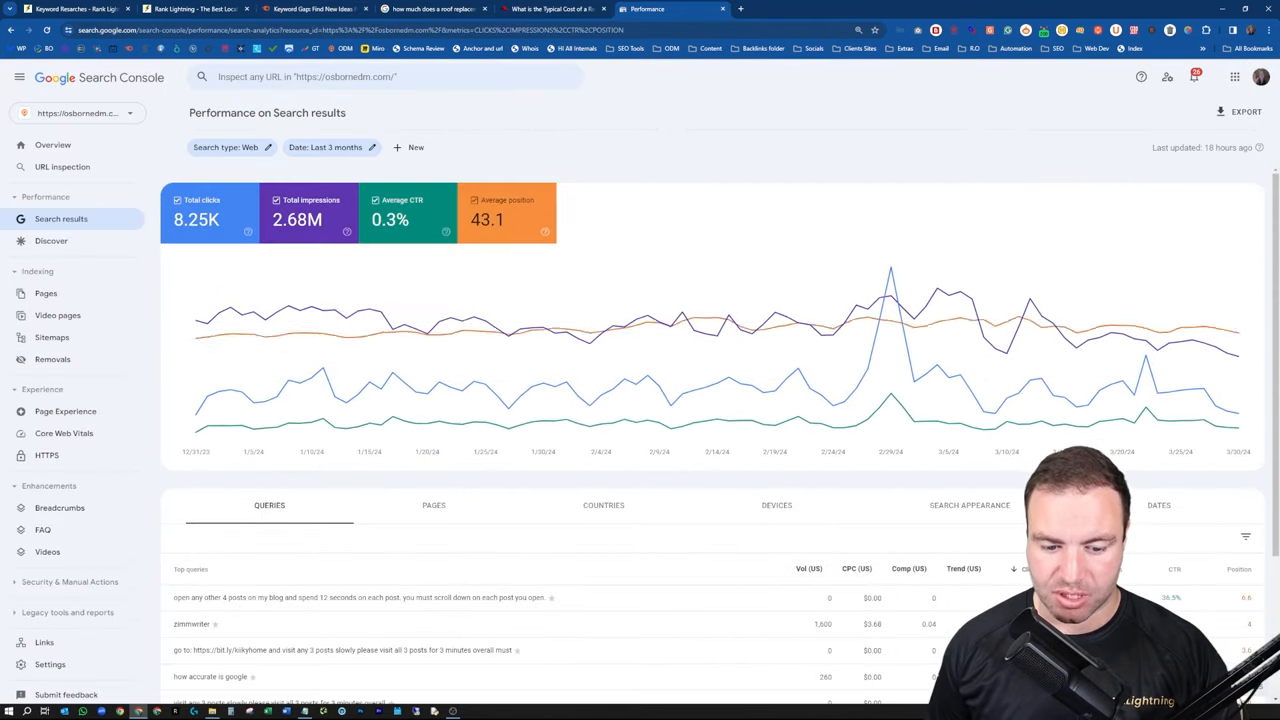
pyautogui.click(433, 505)
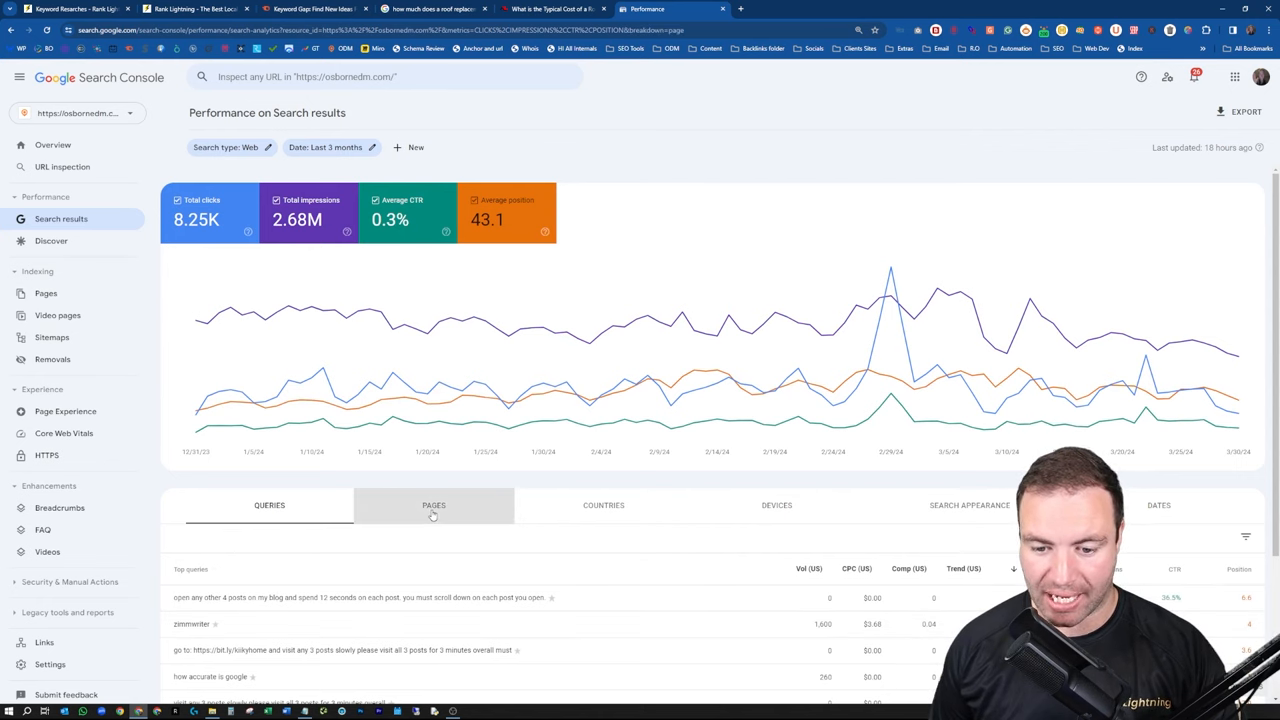
pyautogui.click(433, 505)
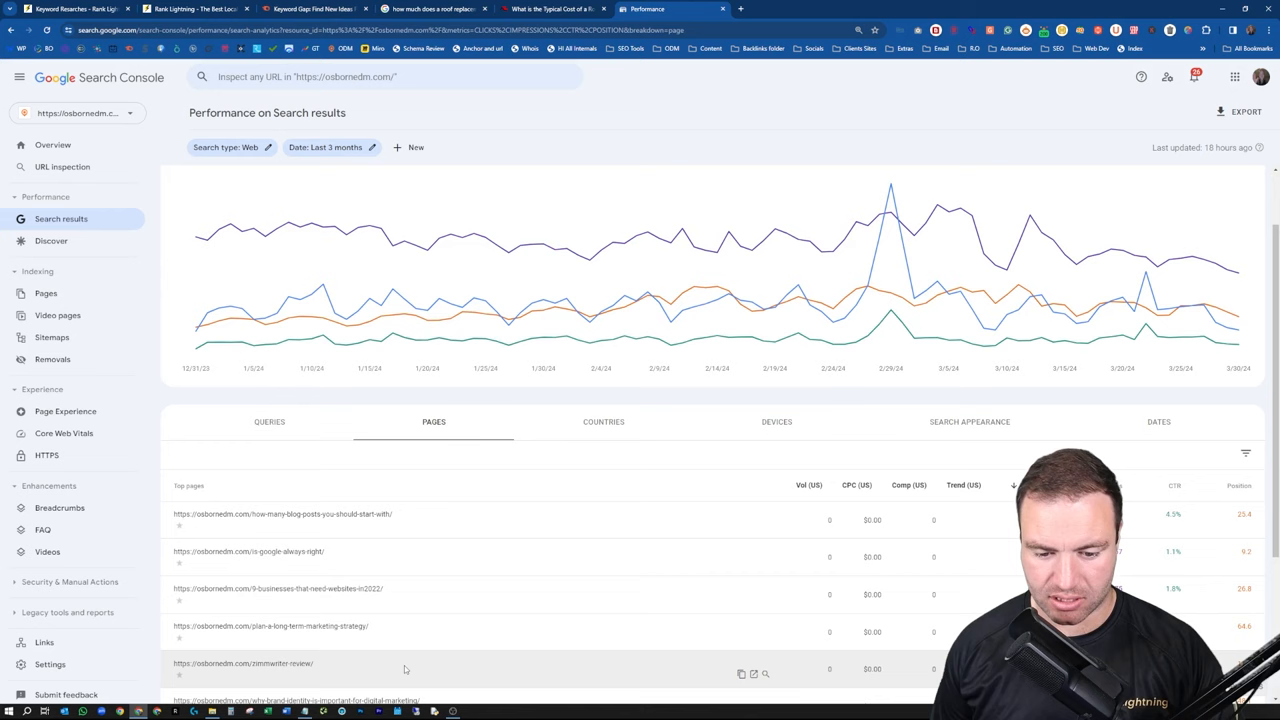
# Filter the Performance report to the zimmwriter-review page (406 clicks, 20.4K impressions).
pyautogui.click(243, 663)
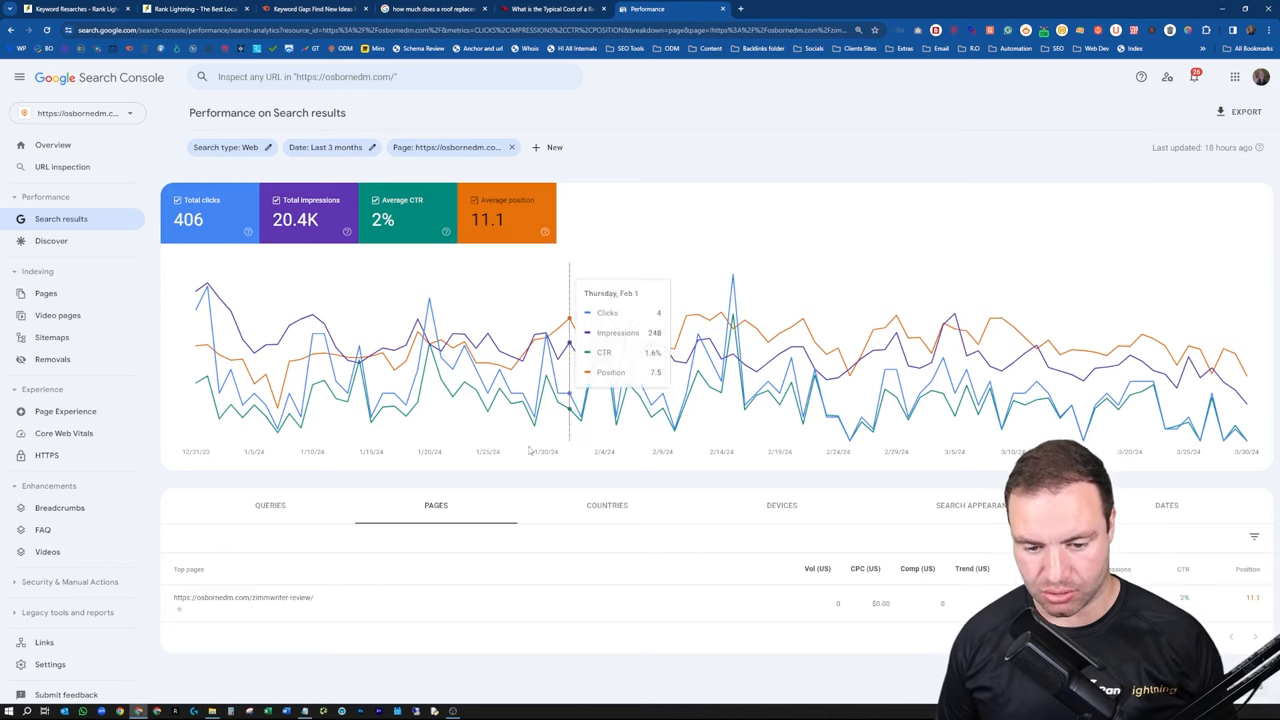
# List the zimmwriter-review page's queries by impressions and review low-impression ones like 'seo ai detector'.
pyautogui.click(269, 505)
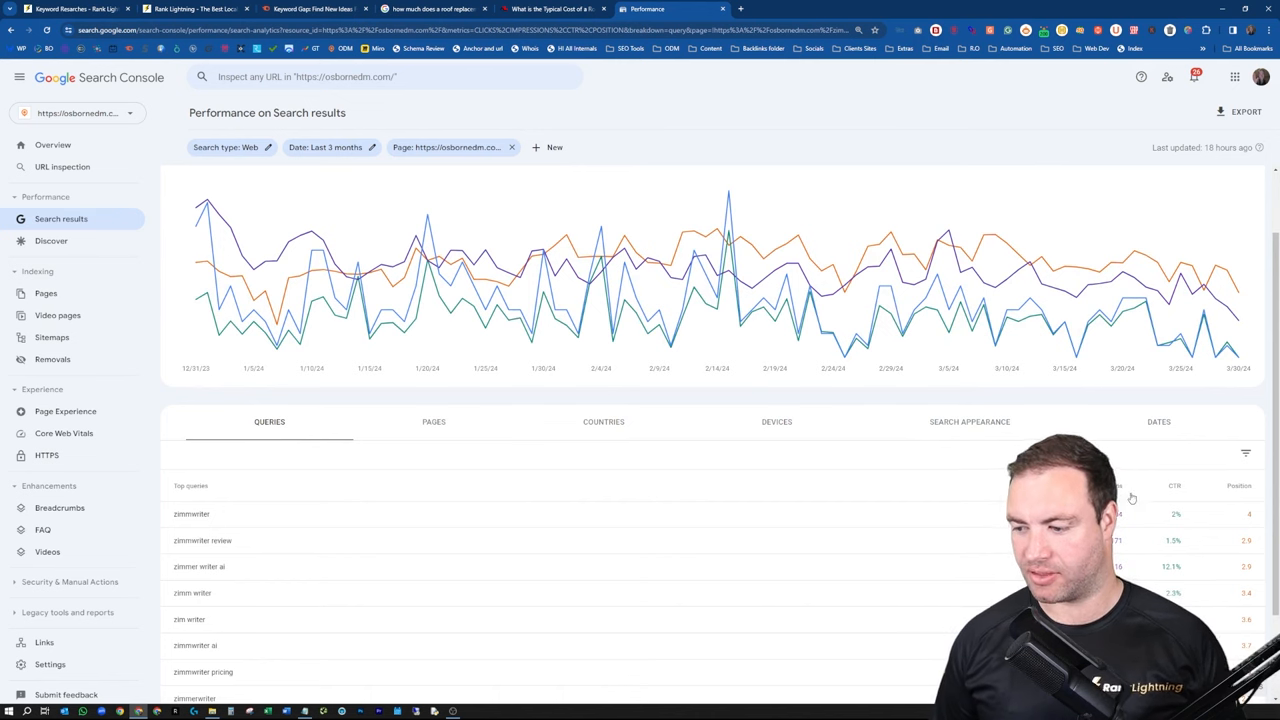
pyautogui.scroll(-3)
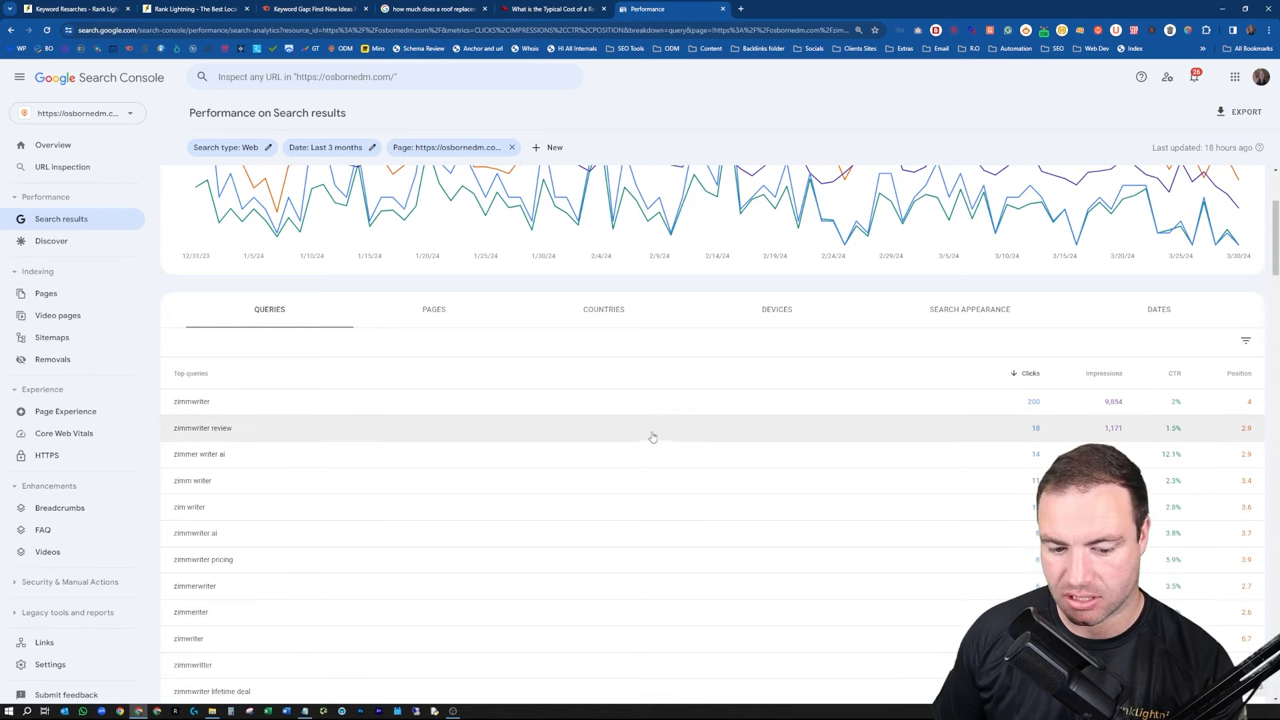
pyautogui.scroll(-3)
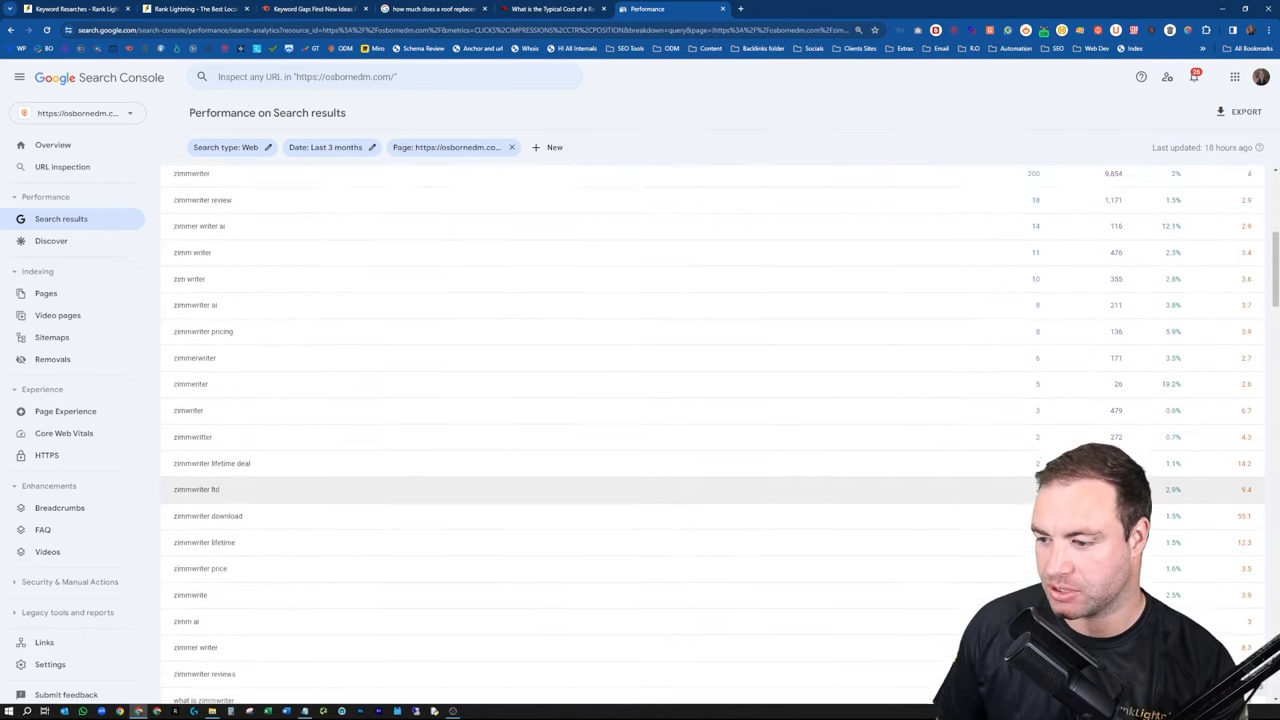
pyautogui.scroll(-3)
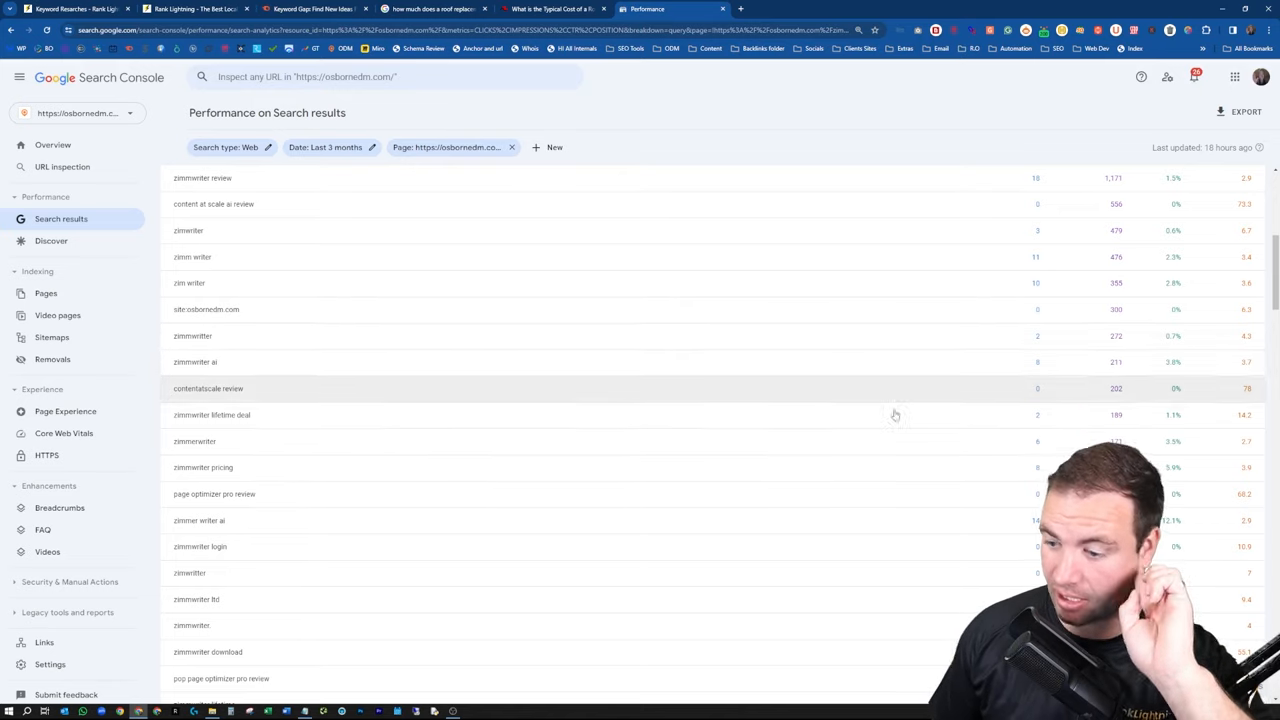
pyautogui.scroll(-3)
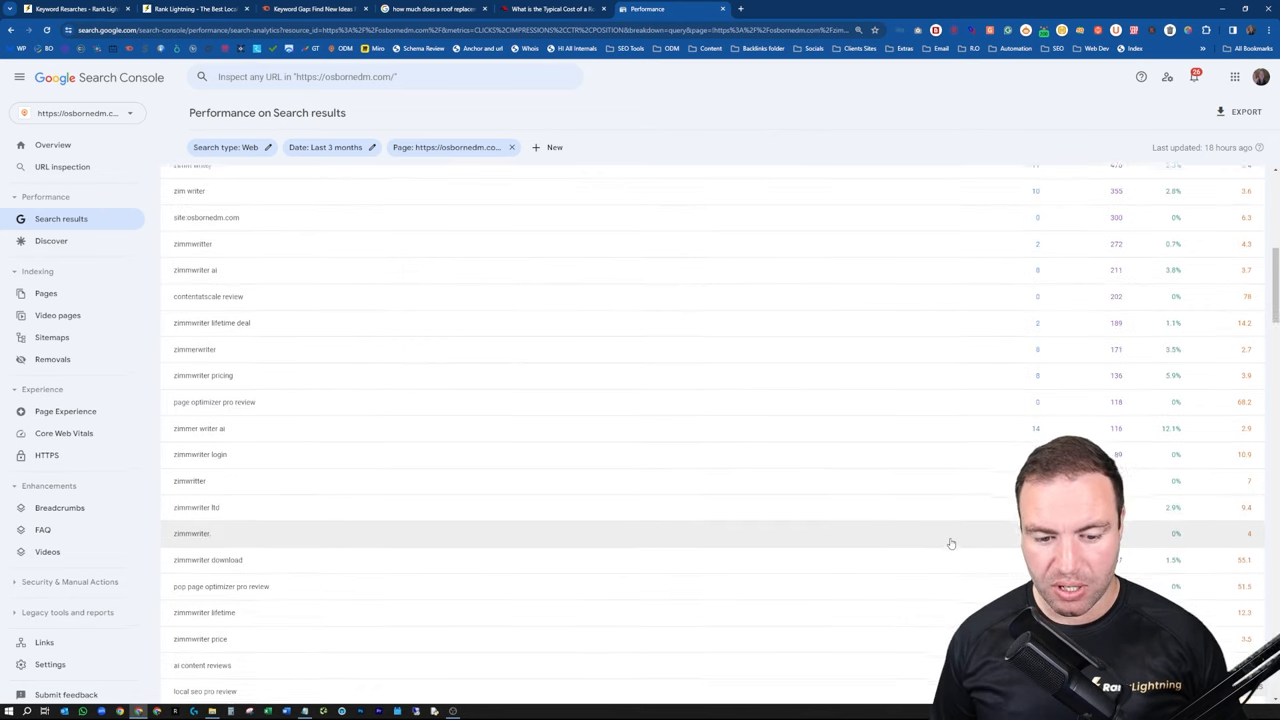
pyautogui.scroll(-3)
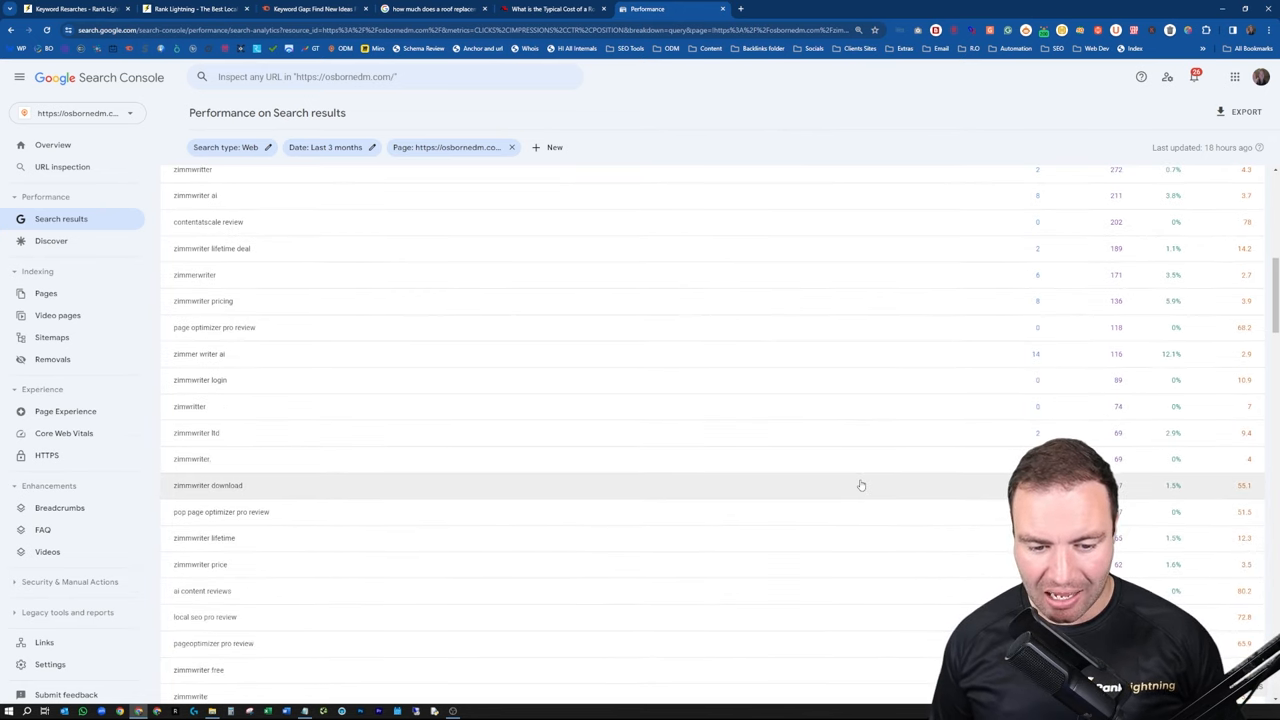
pyautogui.scroll(-3)
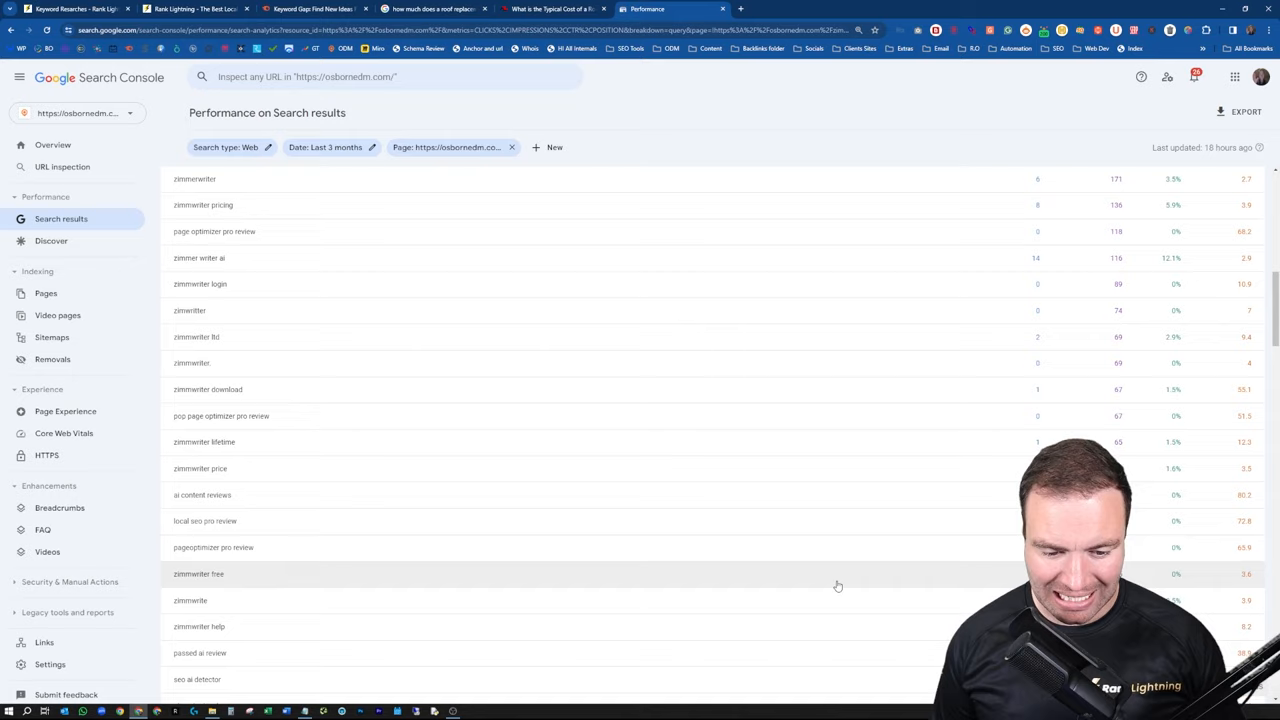
pyautogui.scroll(-3)
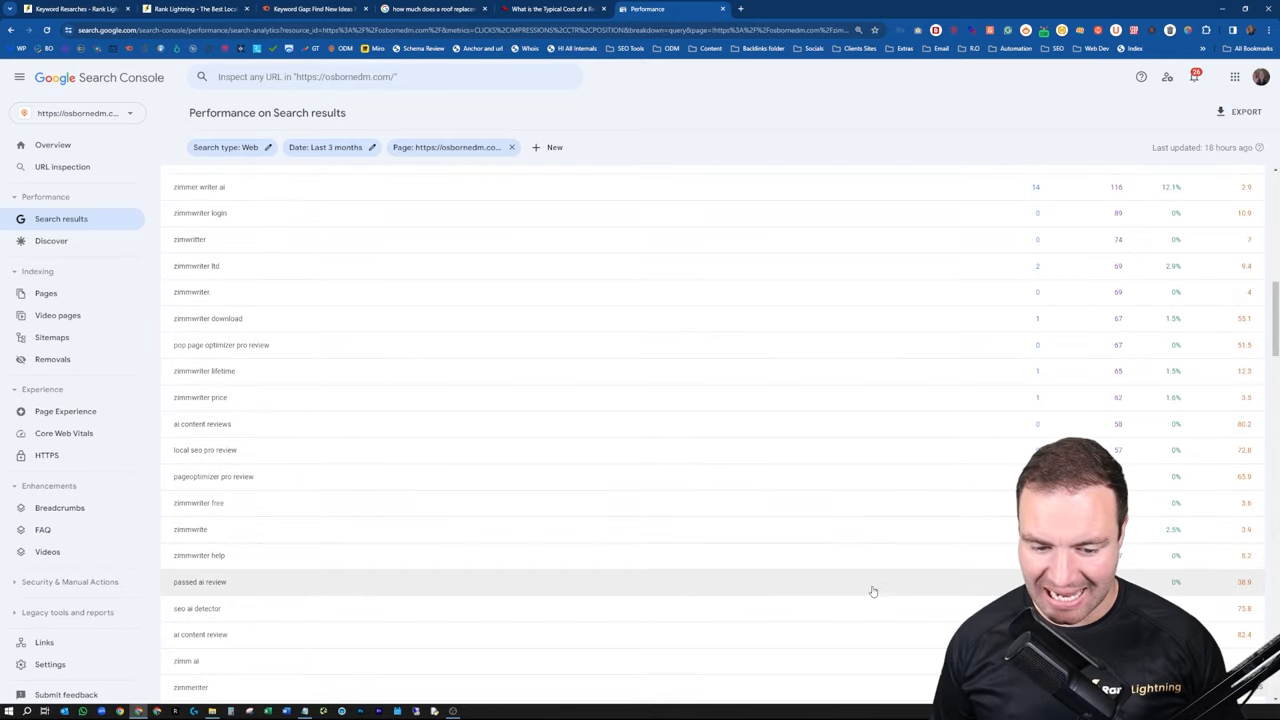
pyautogui.moveTo(421, 587)
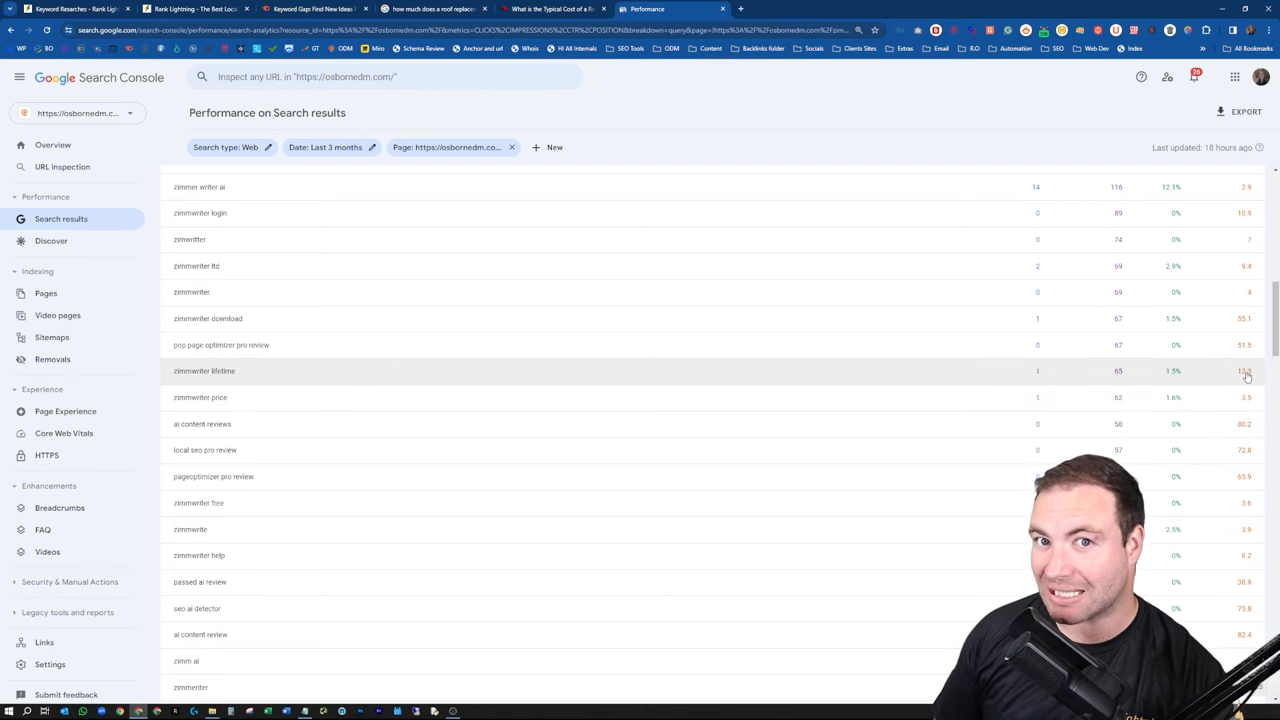
pyautogui.moveTo(1211, 388)
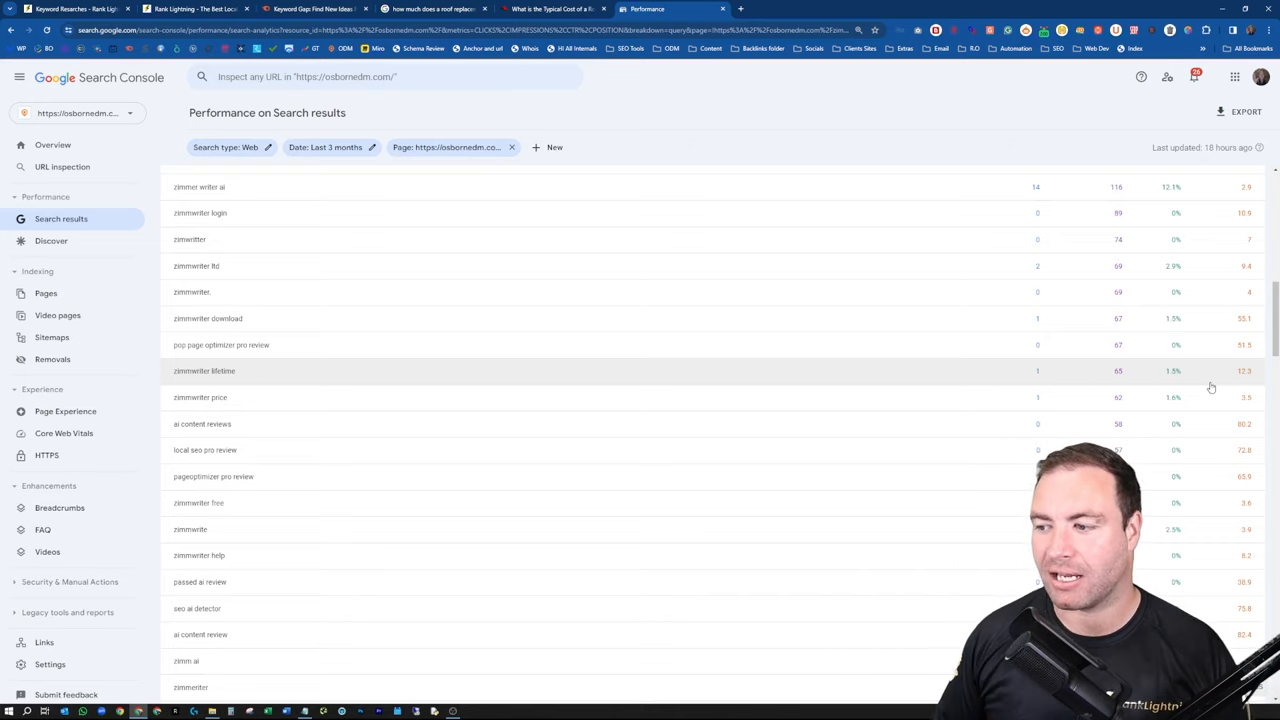
pyautogui.moveTo(1227, 433)
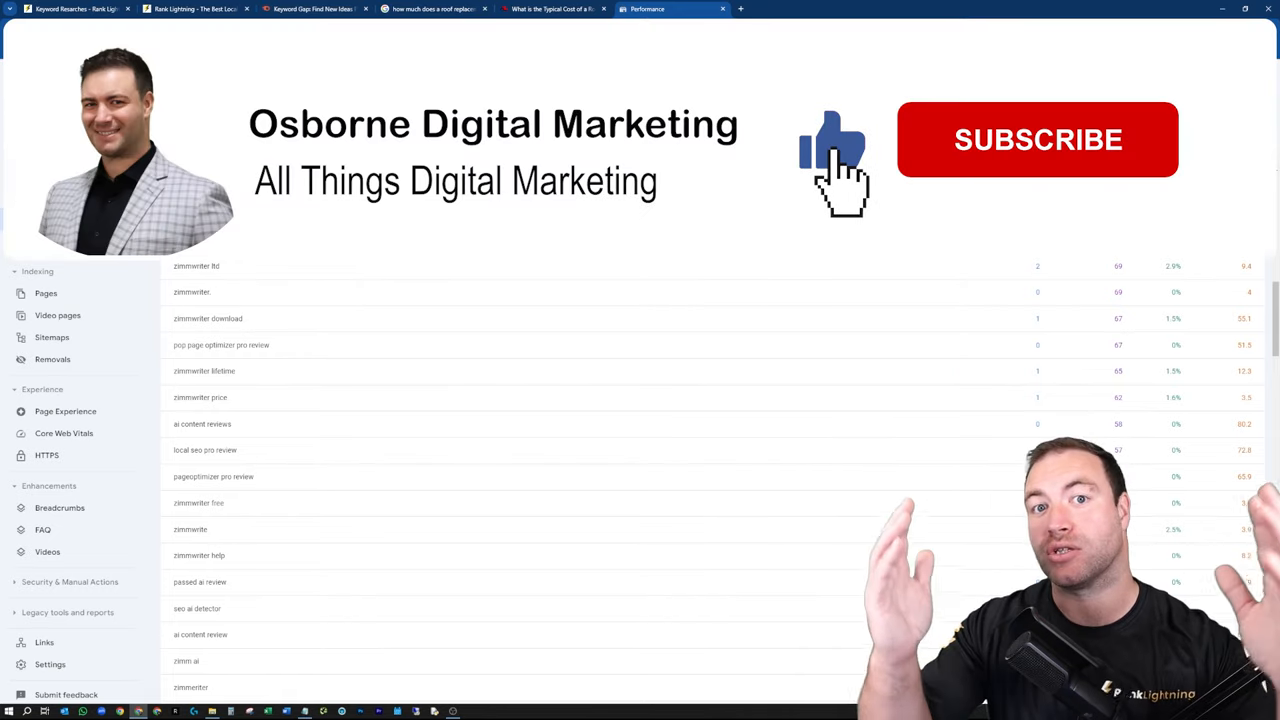
pyautogui.click(1037, 139)
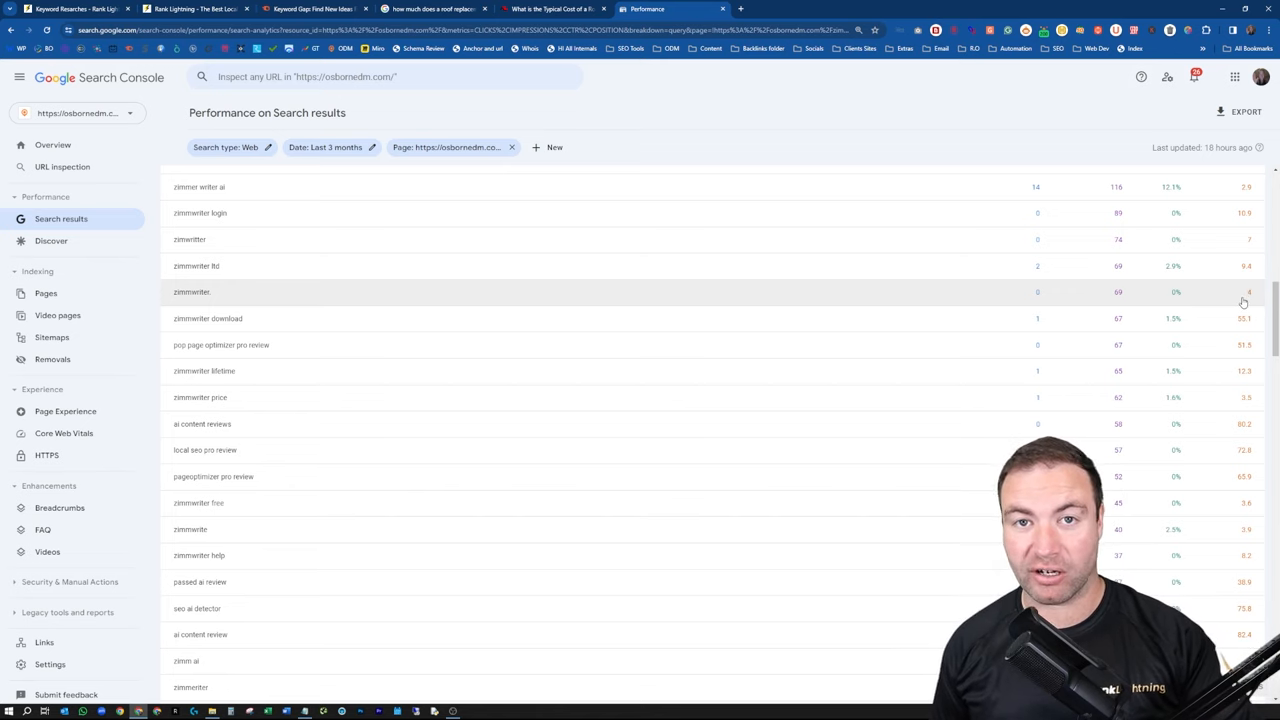
pyautogui.moveTo(1041, 292)
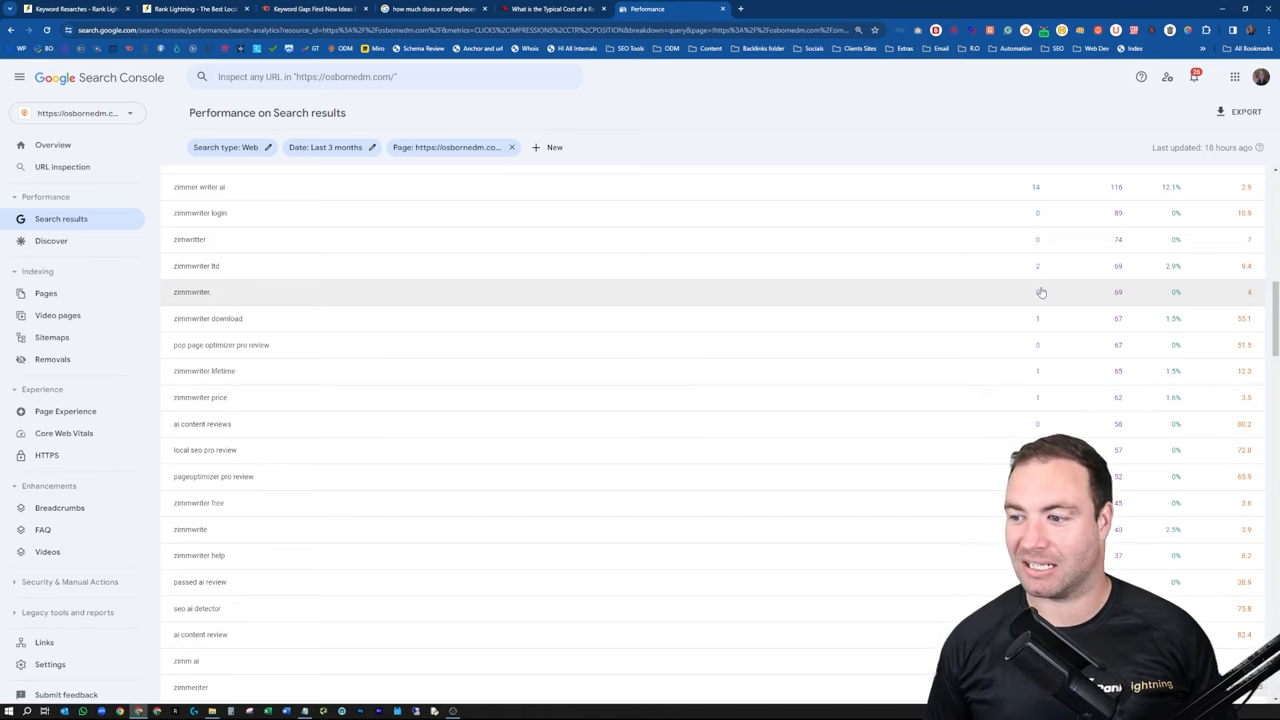